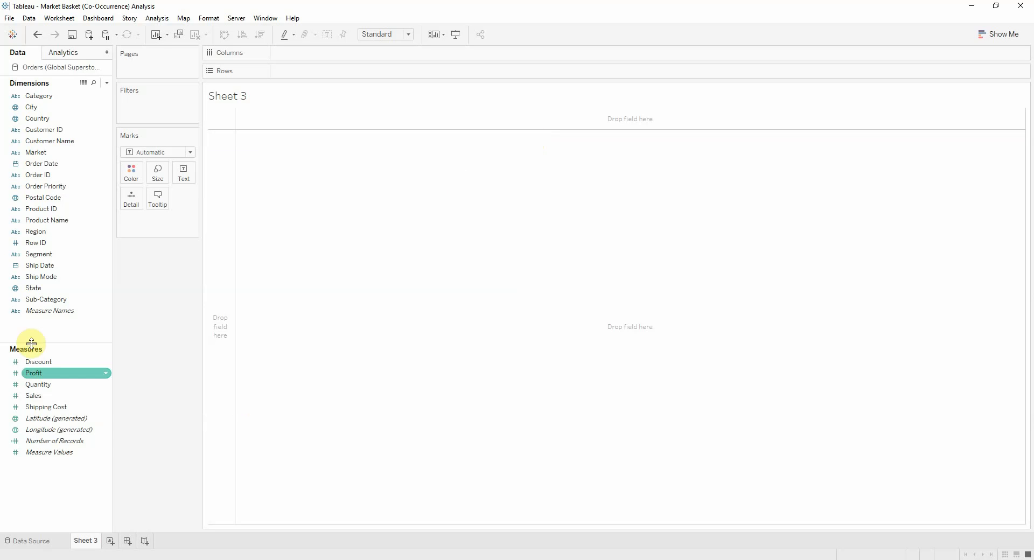
Create a calculated measure Number of Orders as COUNTD([Order ID]).
{"action": "right_click", "coordinate": [30, 343]}
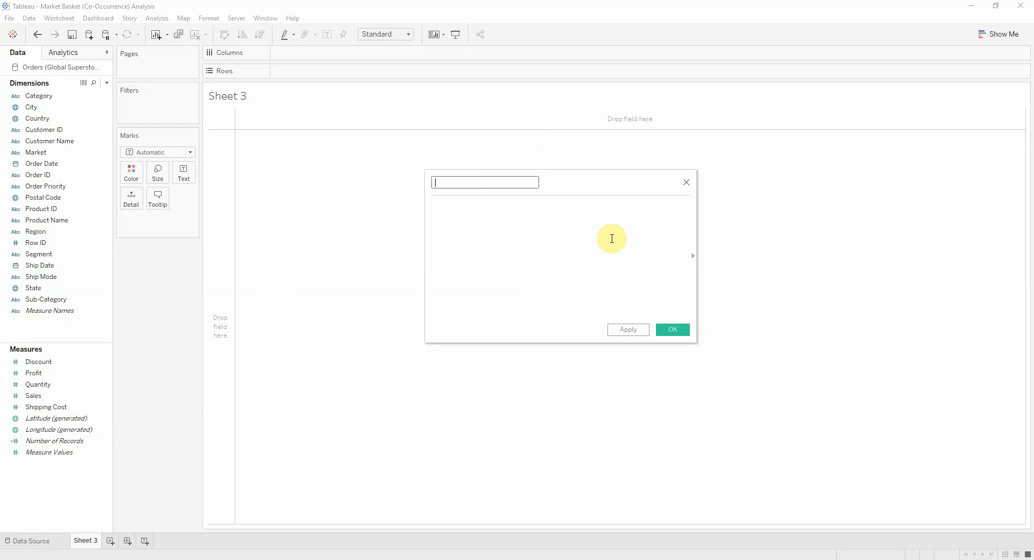
{"action": "type", "text": "Number of Orders"}
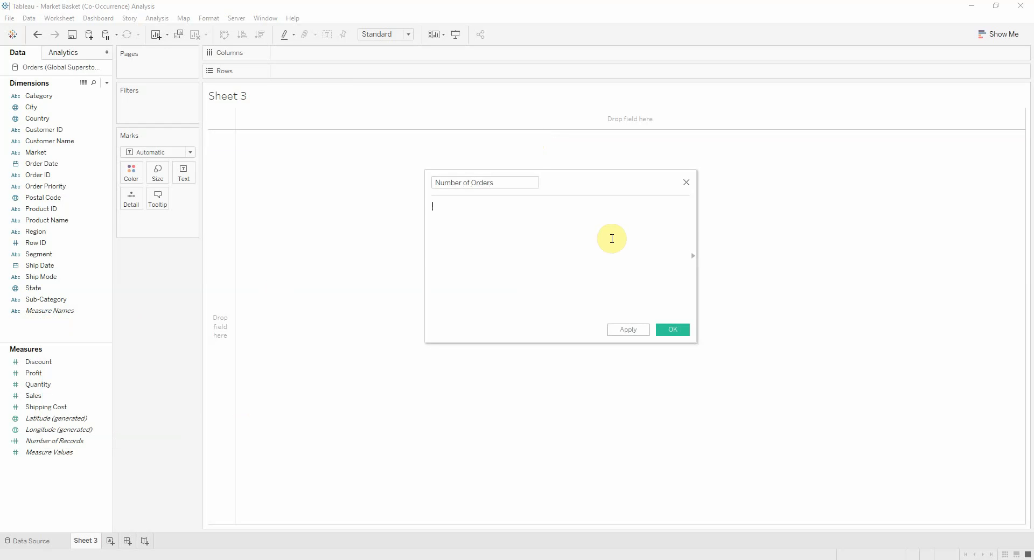
{"action": "type", "text": "COUNTD(order"}
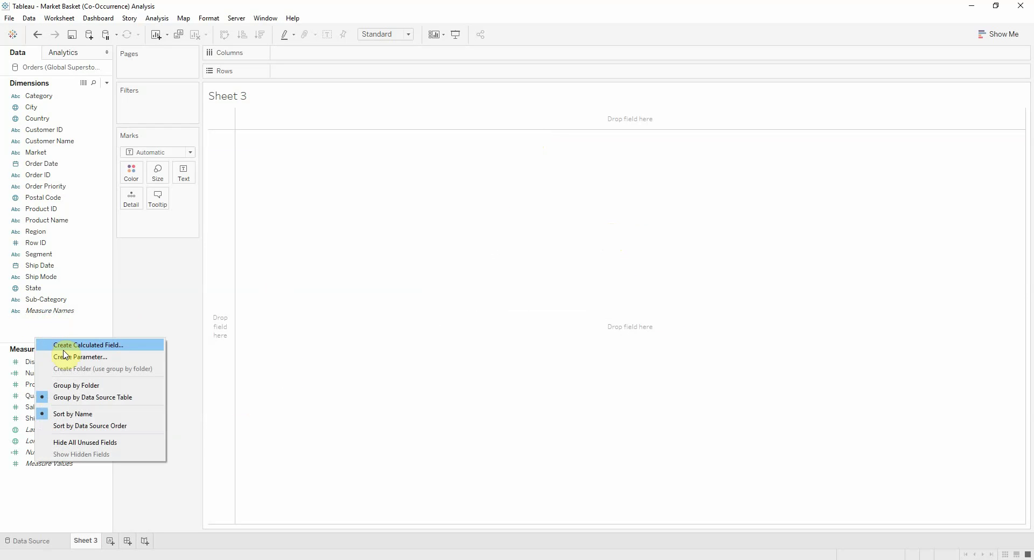
Create a calculated measure Profit Ratio as SUM([Profit])/SUM([Sales]).
{"action": "left_click", "coordinate": [89, 345]}
{"action": "type", "text": "Profit Rati"}
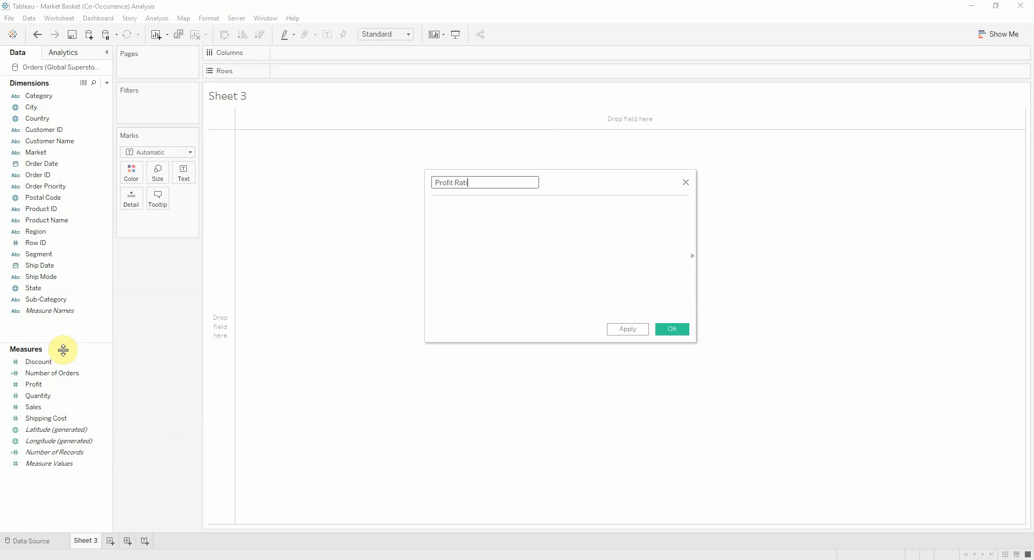
{"action": "type", "text": "SUM(p"}
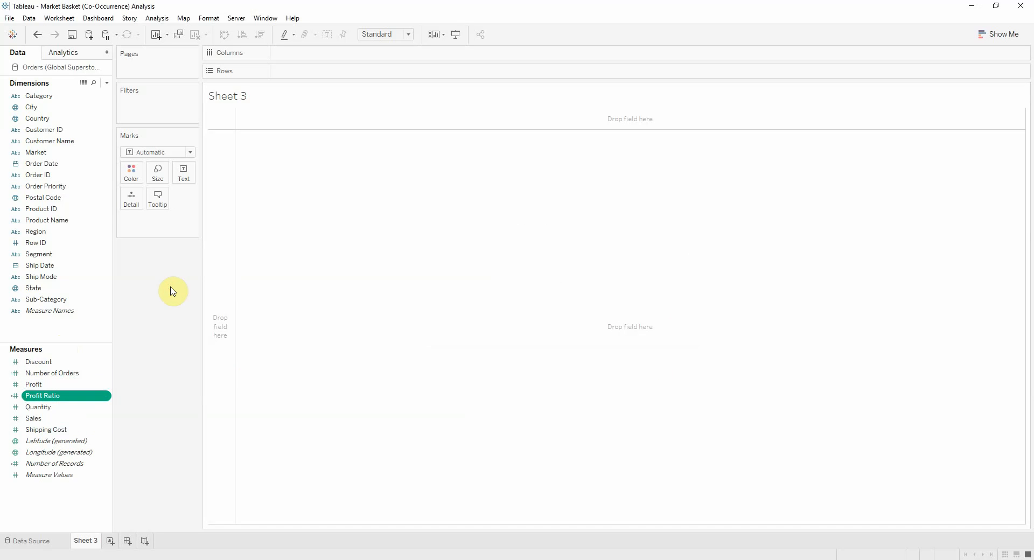
{"action": "mouse_move", "coordinate": [109, 268]}
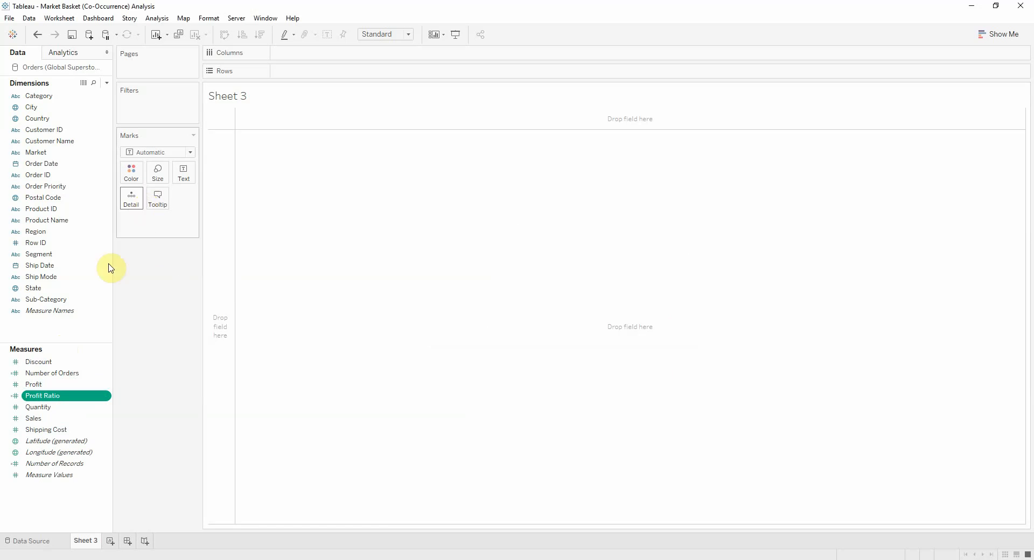
{"action": "mouse_move", "coordinate": [60, 328]}
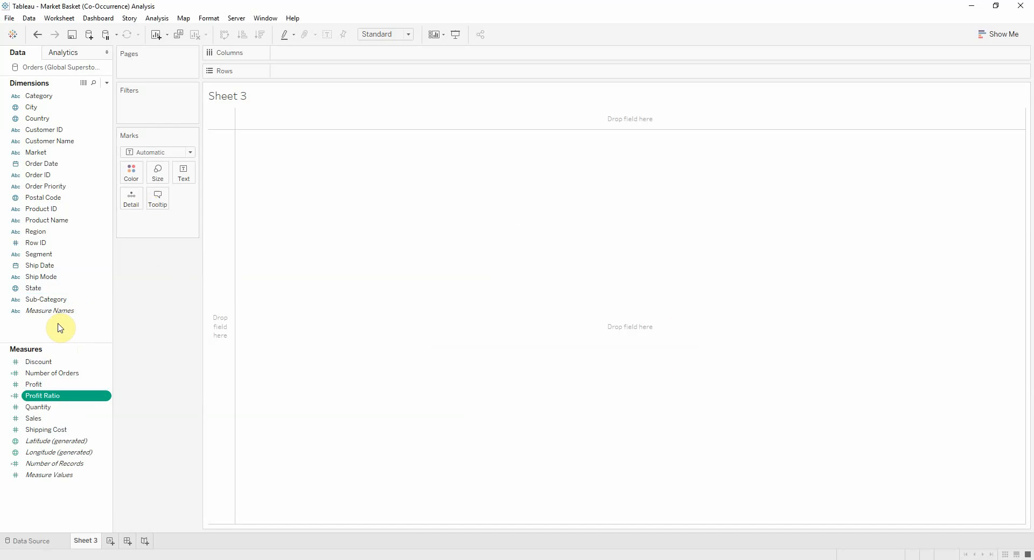
Create a Sub-Category set named Order contains with Binders as its only member.
{"action": "left_click", "coordinate": [45, 300]}
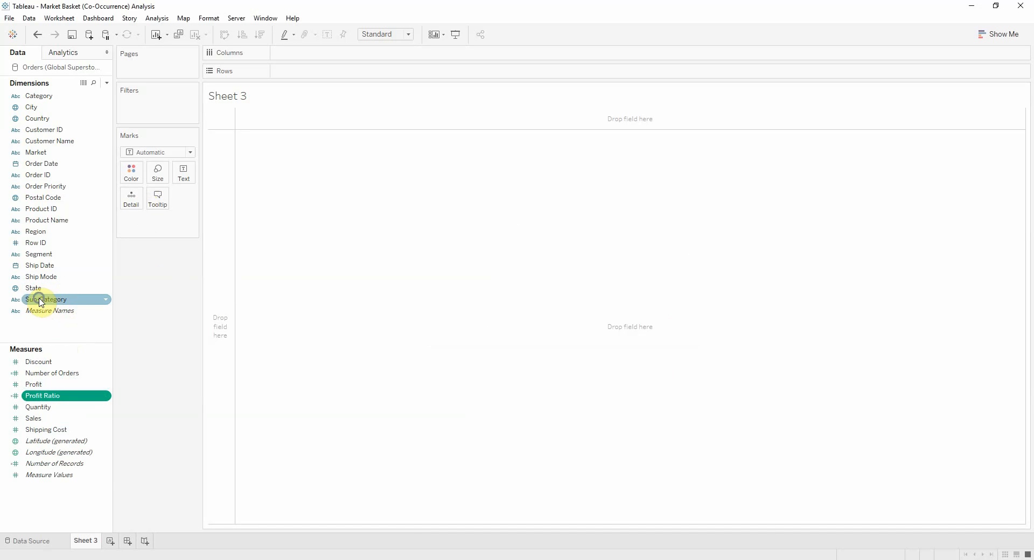
{"action": "right_click", "coordinate": [41, 300]}
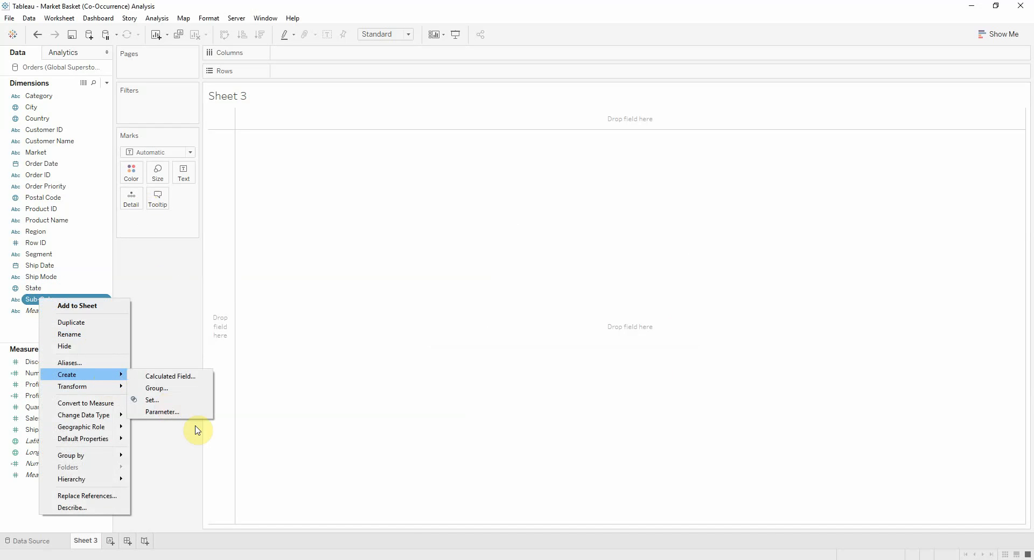
{"action": "left_click", "coordinate": [152, 400]}
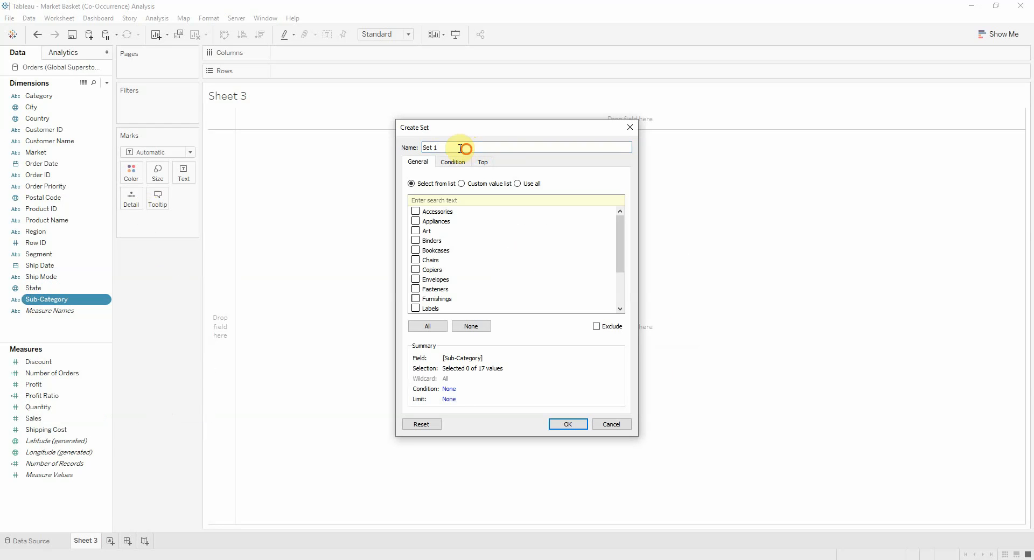
{"action": "type", "text": "Su"}
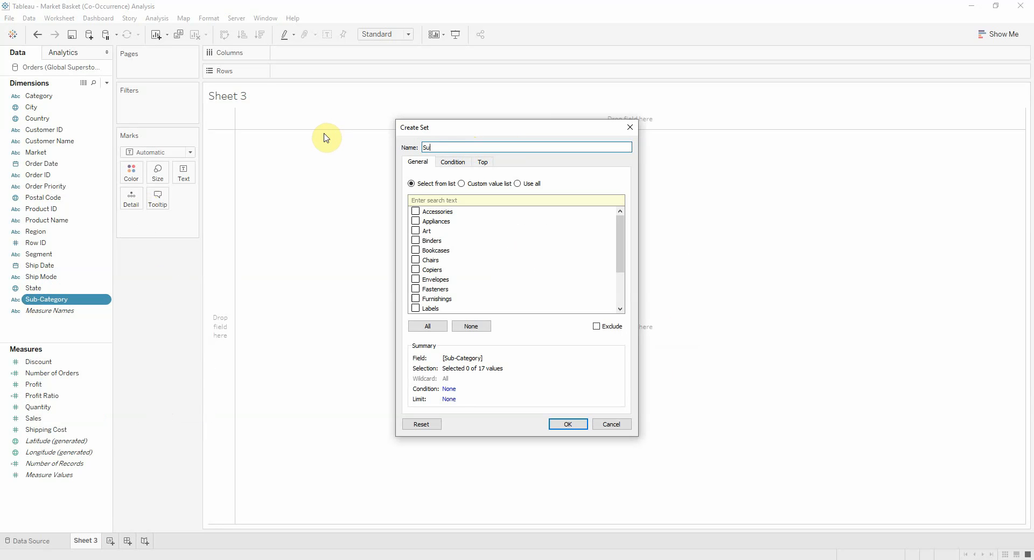
{"action": "type", "text": "Order"}
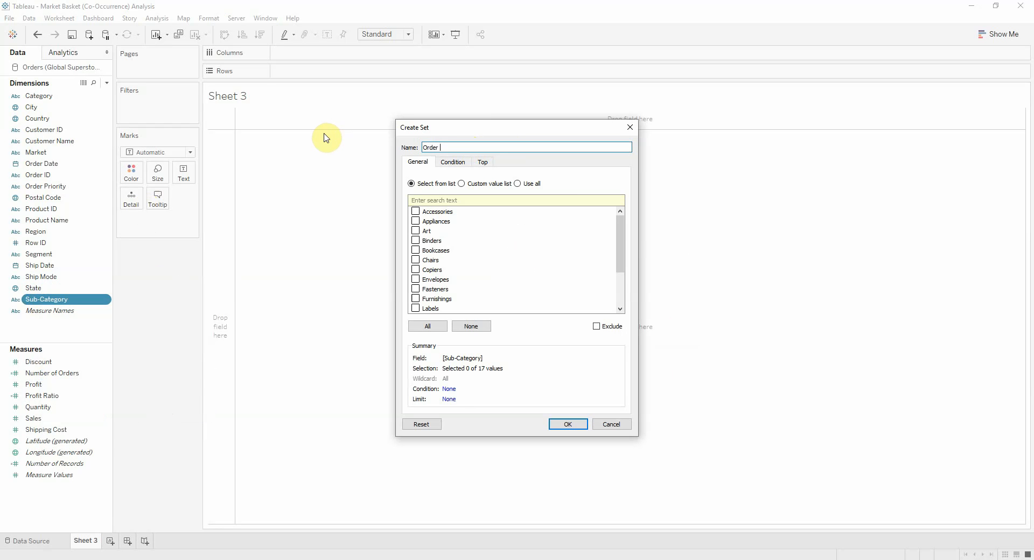
{"action": "type", "text": "contain"}
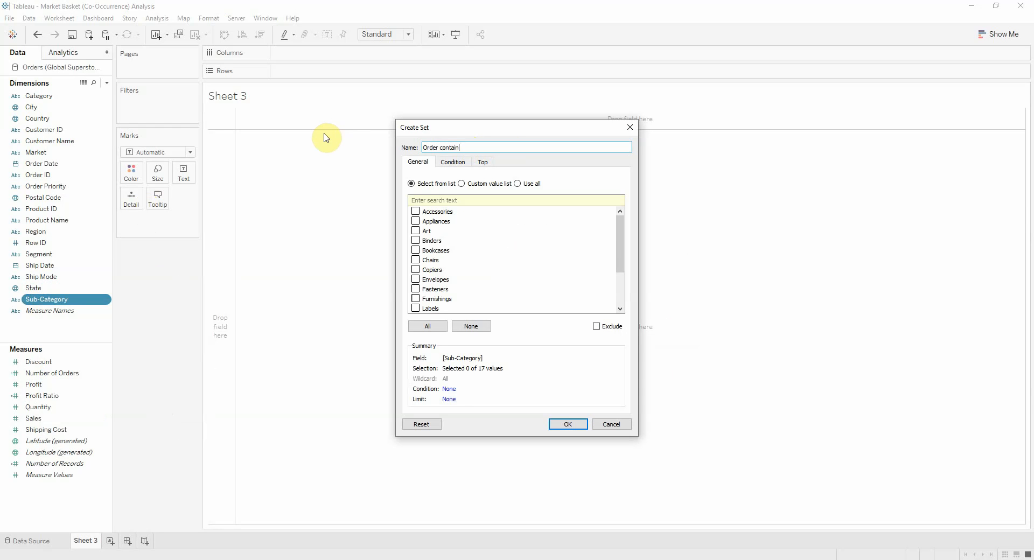
{"action": "left_click", "coordinate": [416, 240]}
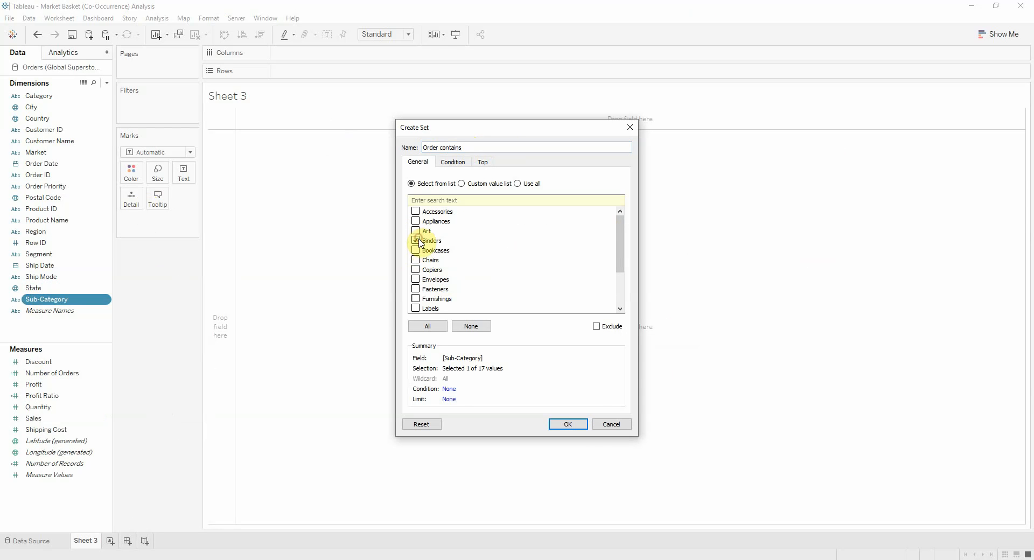
{"action": "left_click", "coordinate": [567, 424]}
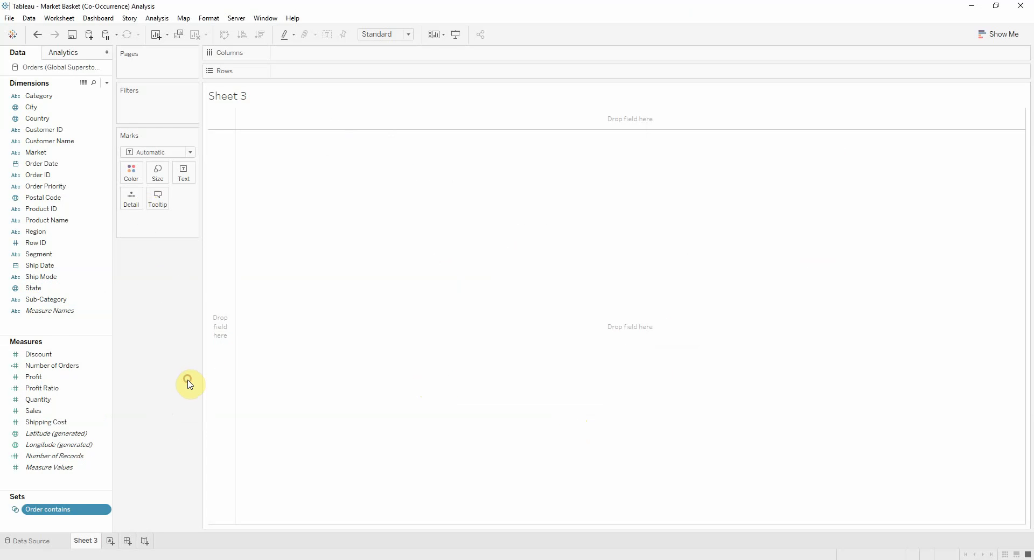
{"action": "mouse_move", "coordinate": [34, 330]}
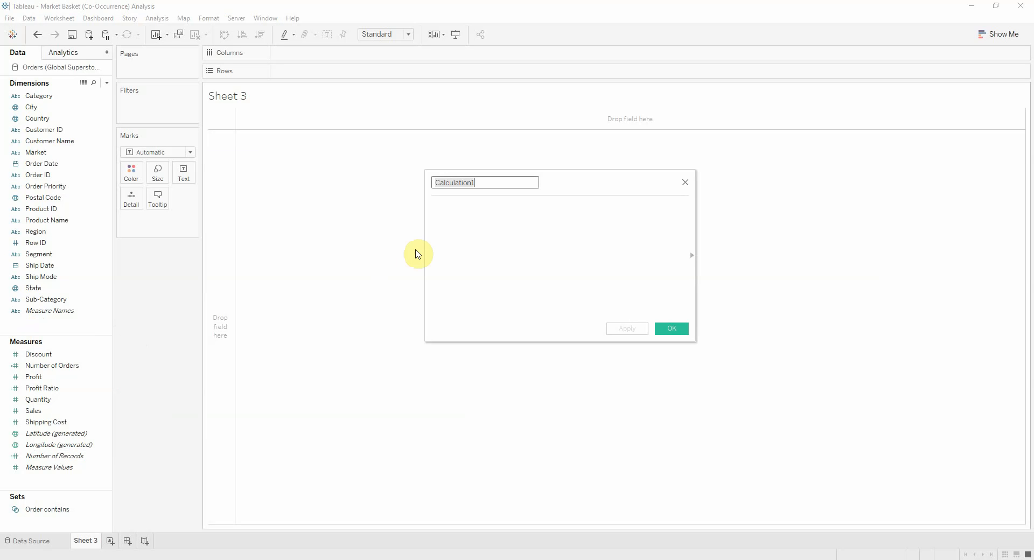
Create Order also contains as IF [Order contains]=FALSE then [Sub-Category] END.
{"action": "type", "text": "or"}
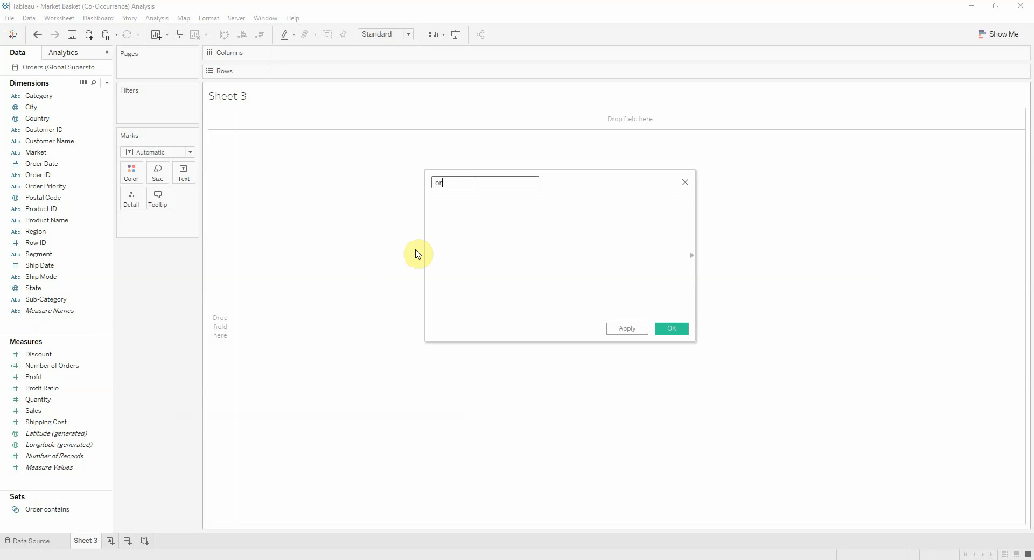
{"action": "type", "text": "Order also contains"}
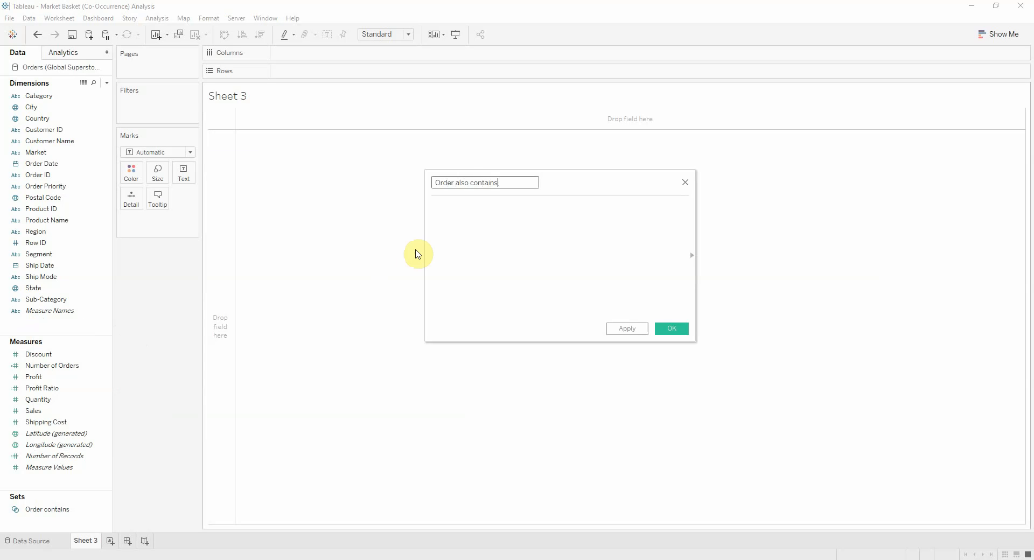
{"action": "type", "text": "IF orde"}
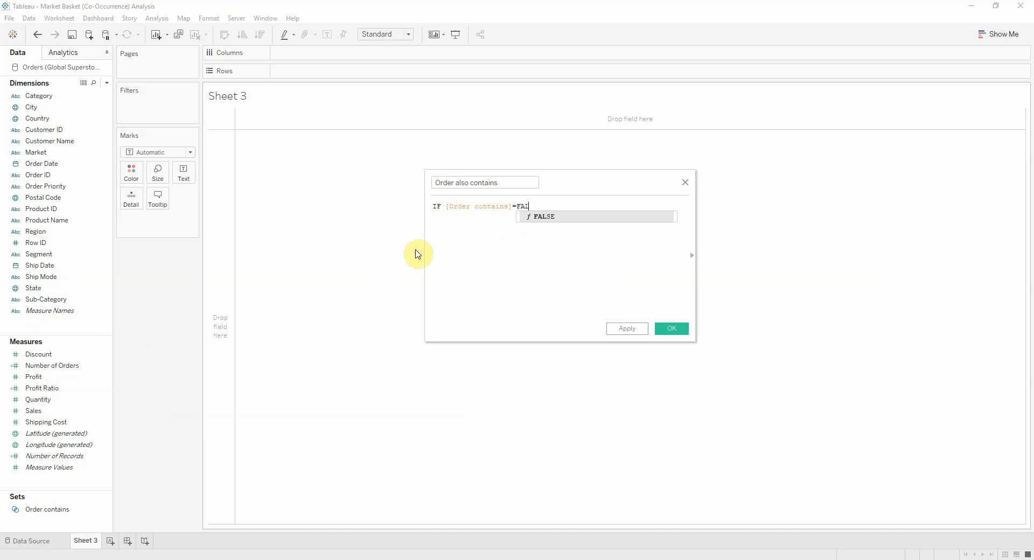
{"action": "type", "text": "SE then su"}
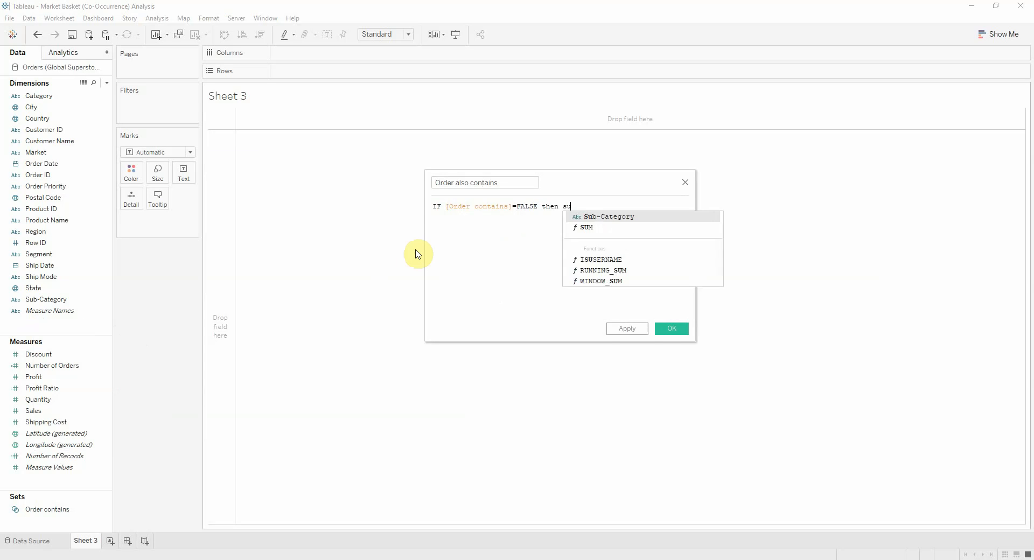
{"action": "type", "text": "[Sub-Category] ee"}
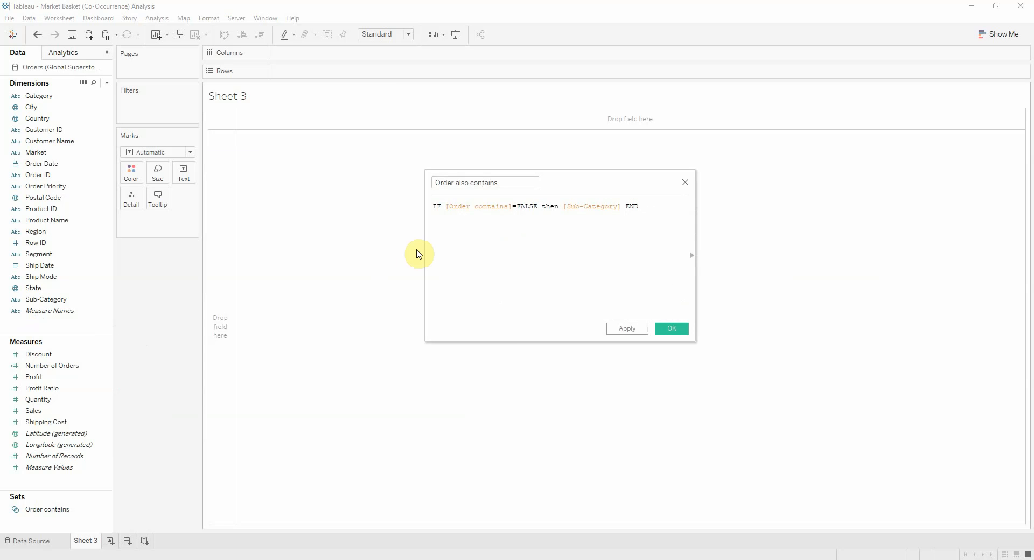
{"action": "left_click", "coordinate": [672, 329]}
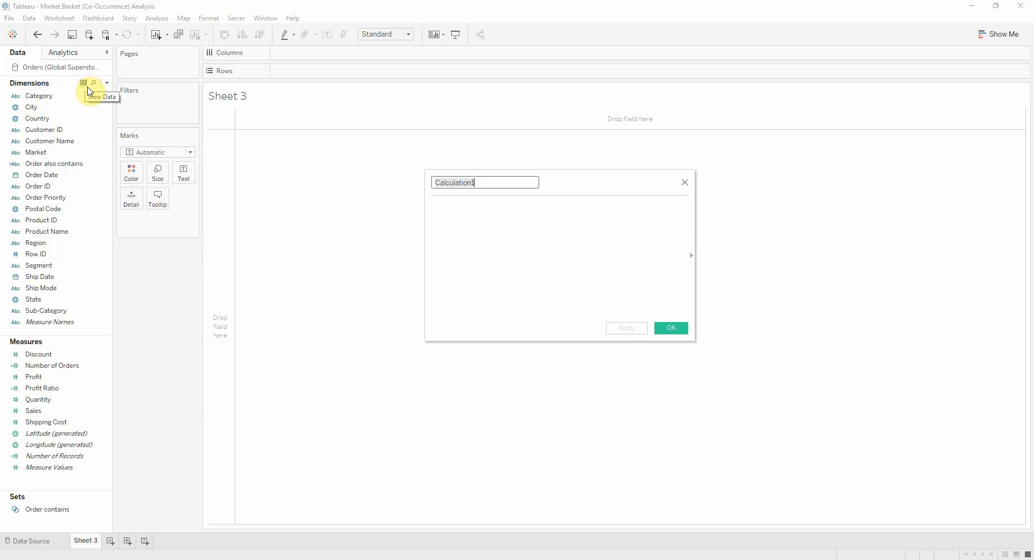
Create Product matches as IF [Order contains] then 1 else 0 END.
{"action": "type", "text": "Product"}
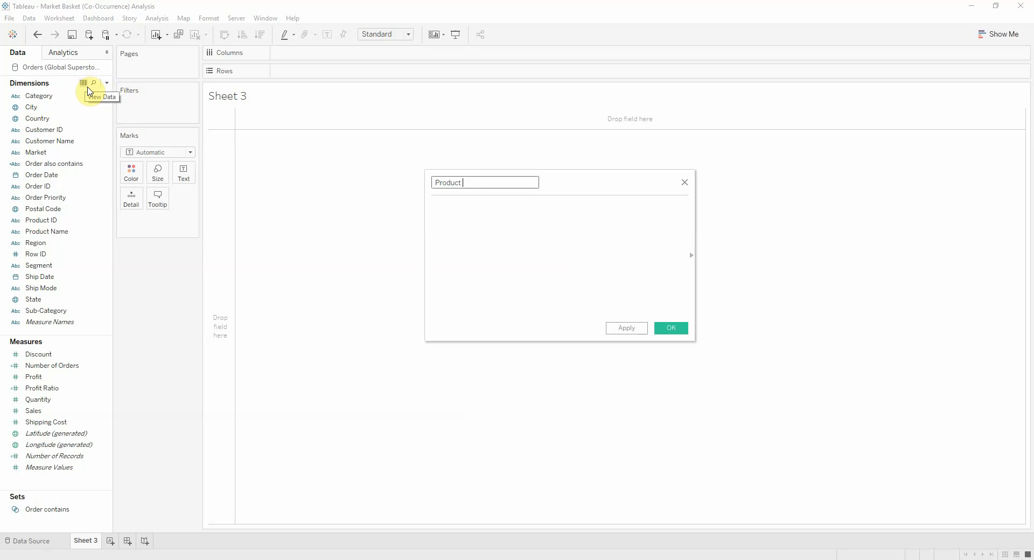
{"action": "type", "text": "matches"}
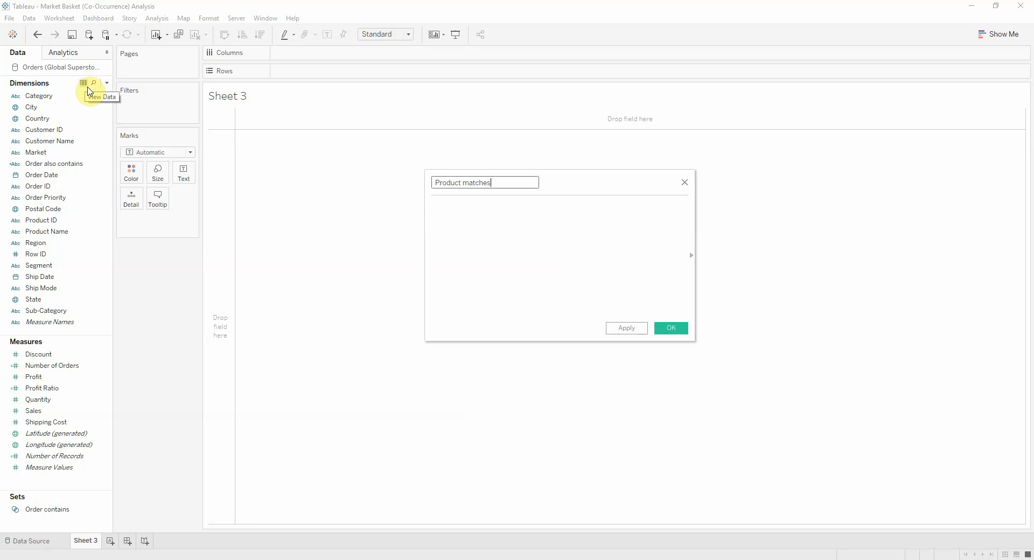
{"action": "type", "text": "IF"}
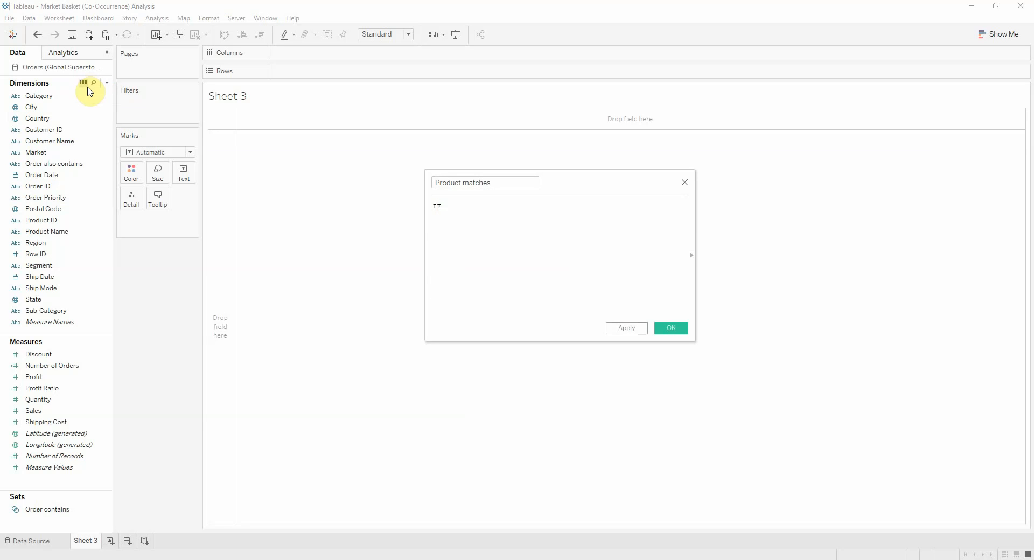
{"action": "type", "text": "order contains] then 1"}
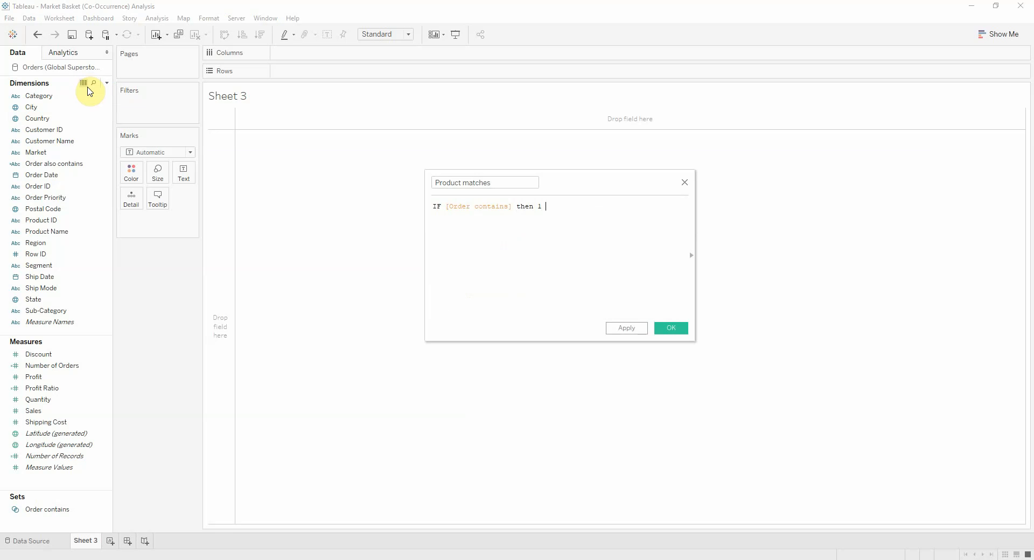
{"action": "type", "text": "else 0 END"}
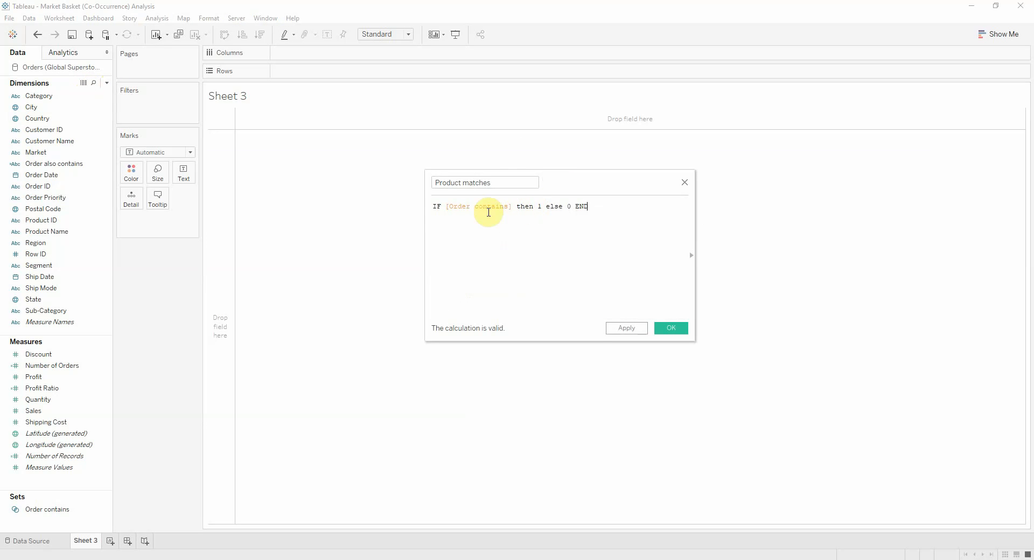
{"action": "mouse_move", "coordinate": [427, 196]}
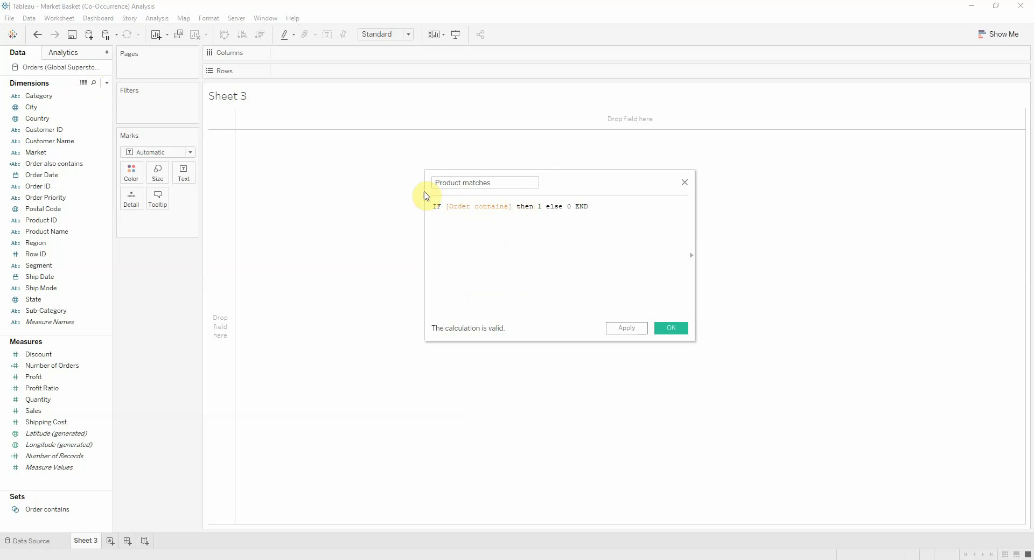
{"action": "left_click", "coordinate": [447, 206]}
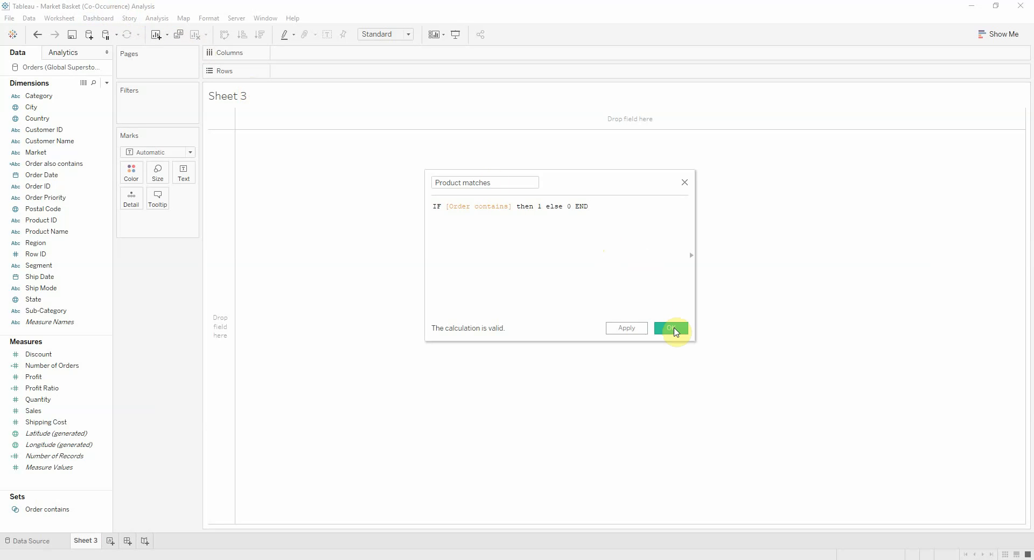
{"action": "left_click", "coordinate": [673, 329]}
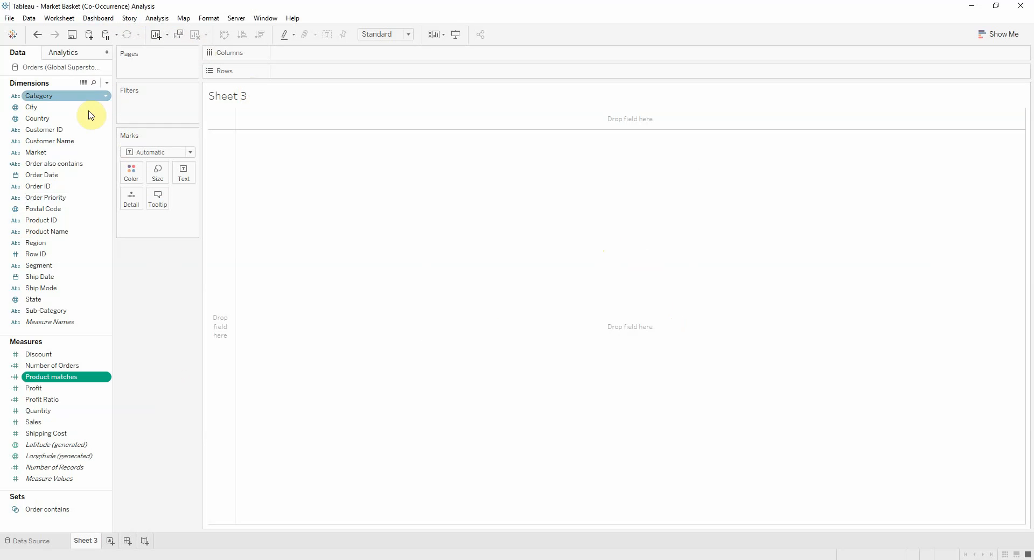
Create an Order ID set Order has Subcategory where summed Product matches is at least 1.
{"action": "left_click", "coordinate": [39, 187]}
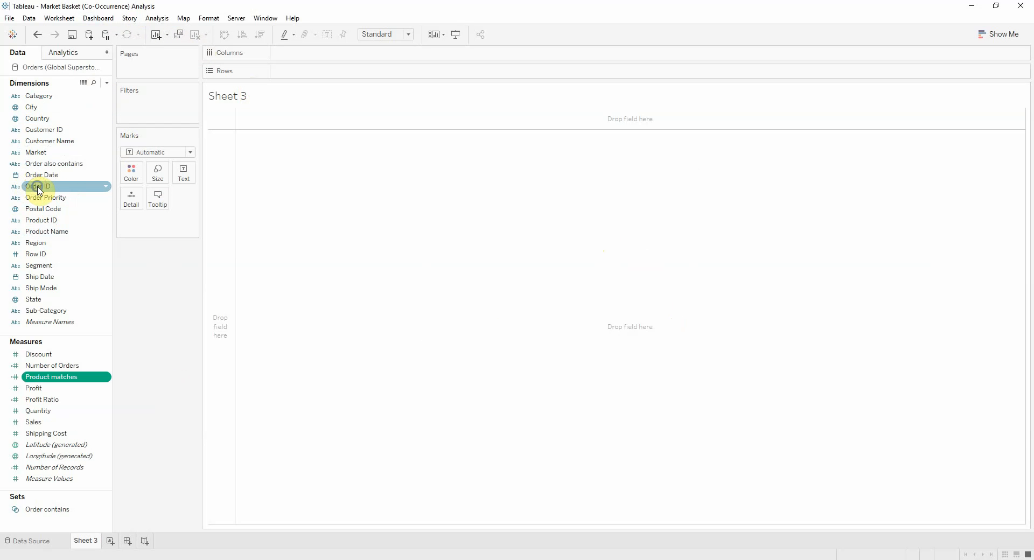
{"action": "right_click", "coordinate": [38, 188]}
{"action": "type", "text": "Order Co"}
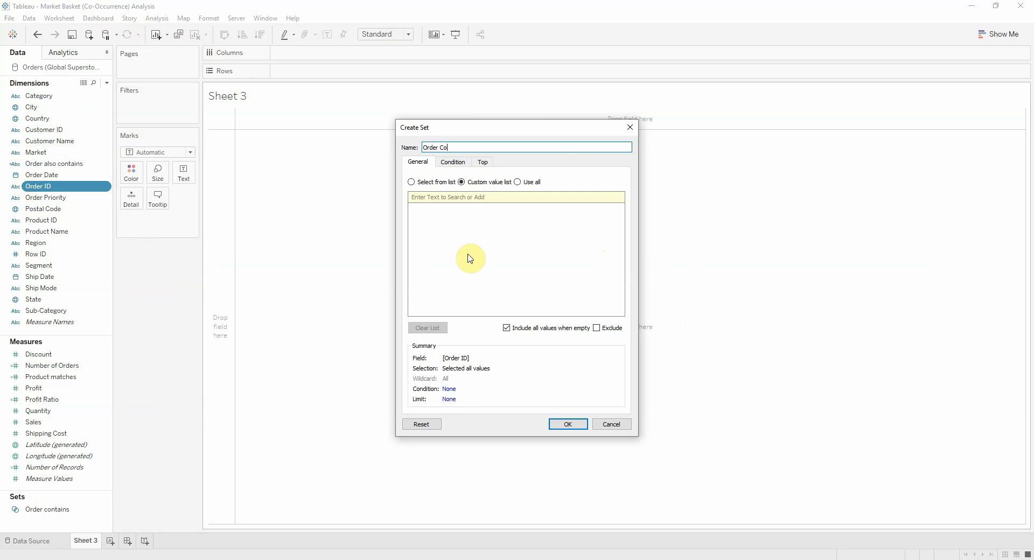
{"action": "key", "text": "BackSpace"}
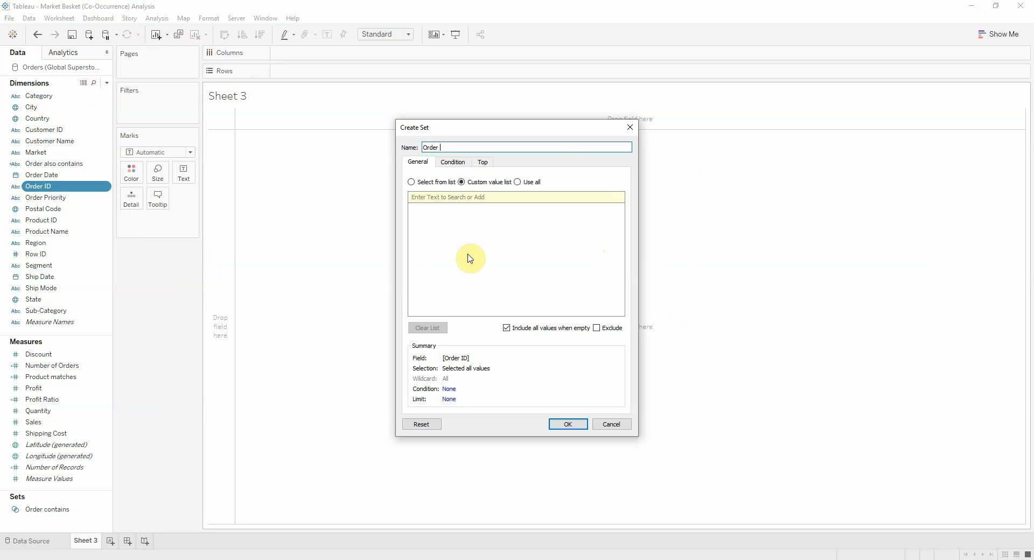
{"action": "type", "text": "has Subcage"}
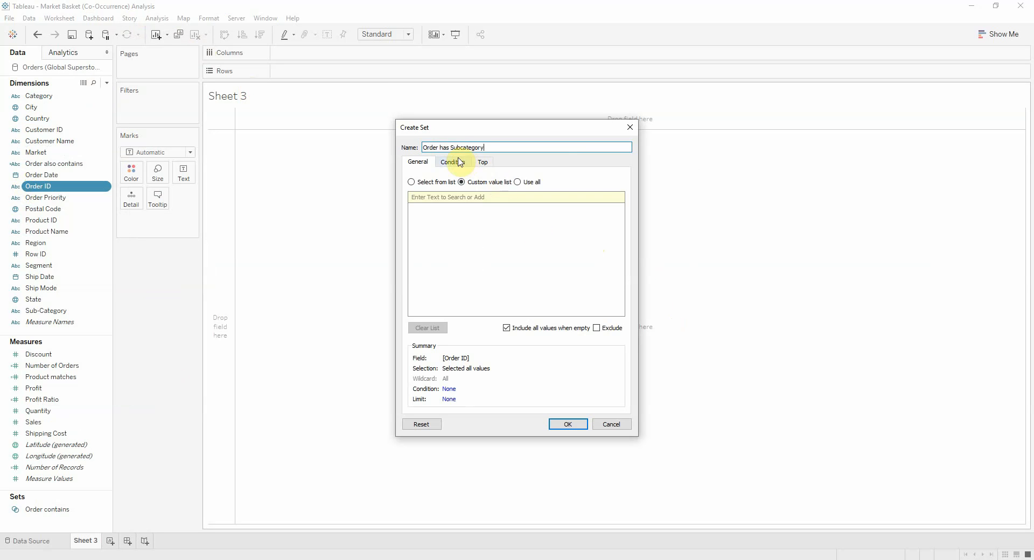
{"action": "left_click", "coordinate": [452, 162]}
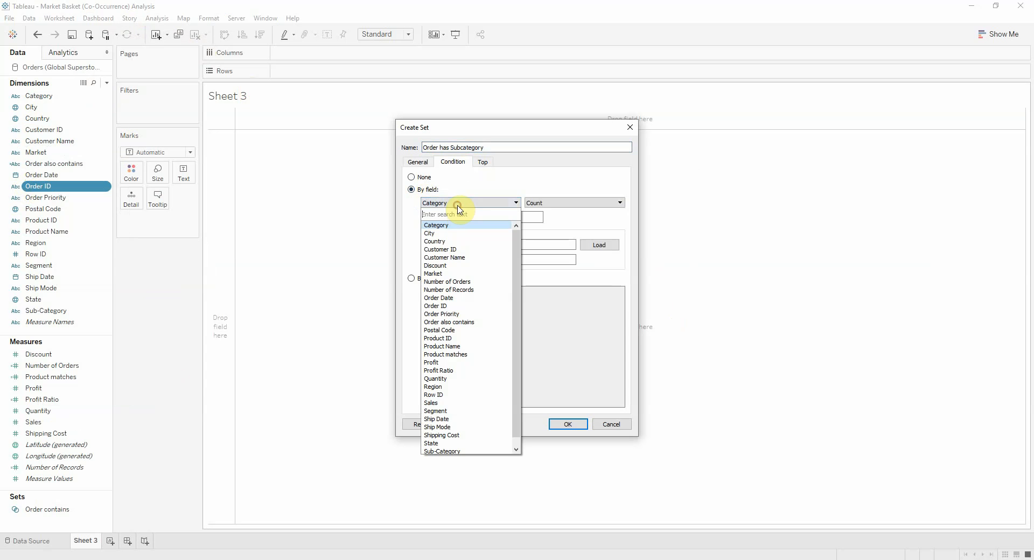
{"action": "left_click", "coordinate": [446, 354]}
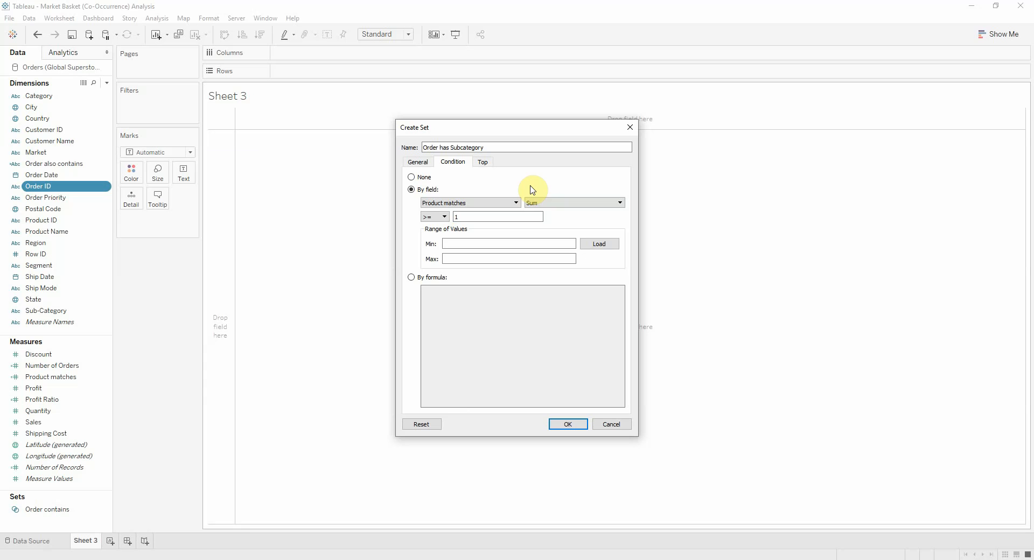
{"action": "mouse_move", "coordinate": [453, 161]}
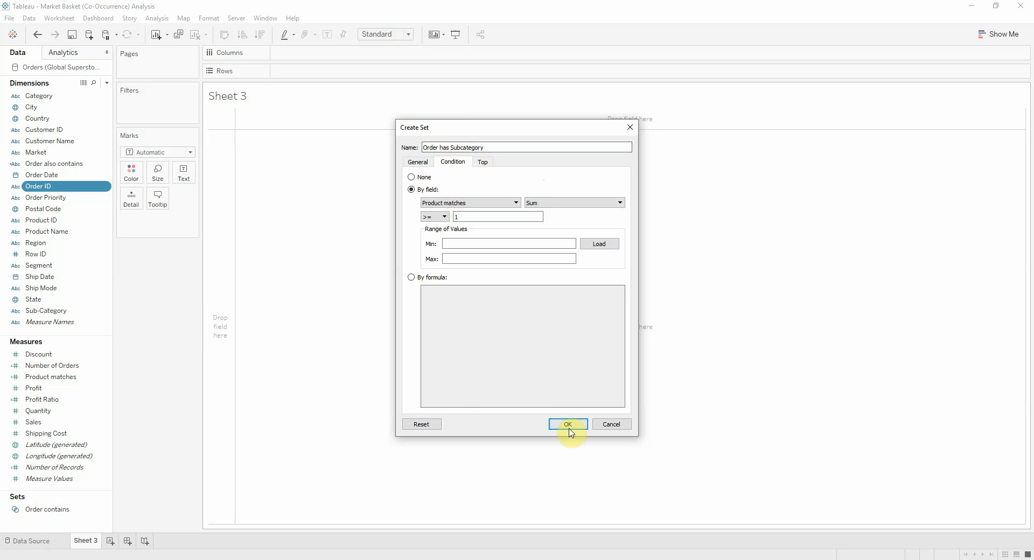
{"action": "left_click", "coordinate": [568, 424]}
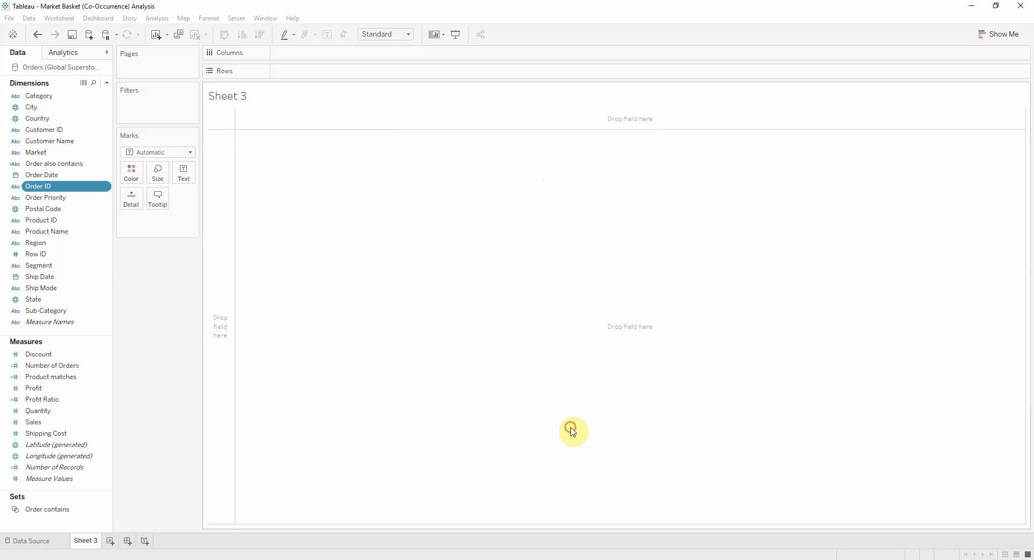
{"action": "left_click", "coordinate": [60, 522]}
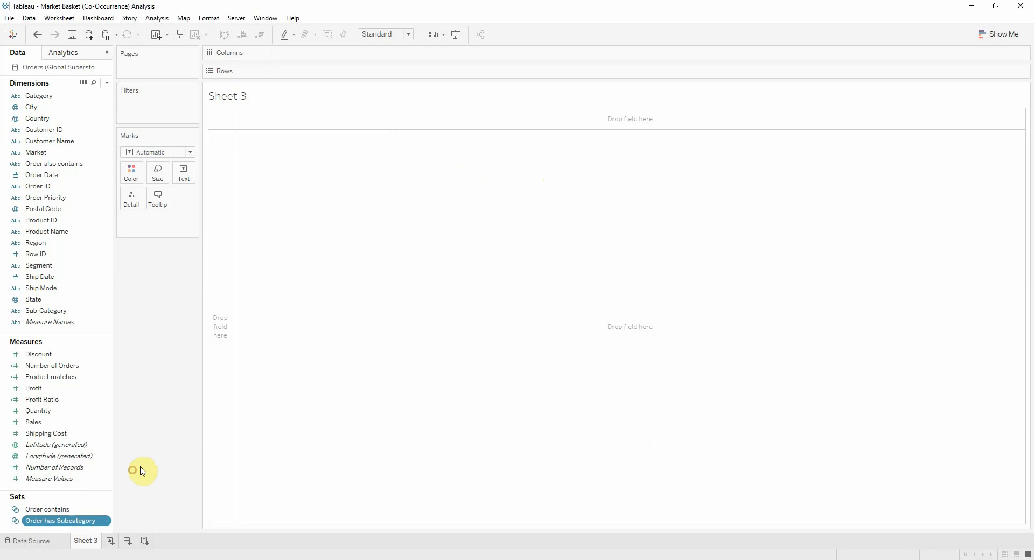
{"action": "mouse_move", "coordinate": [174, 273]}
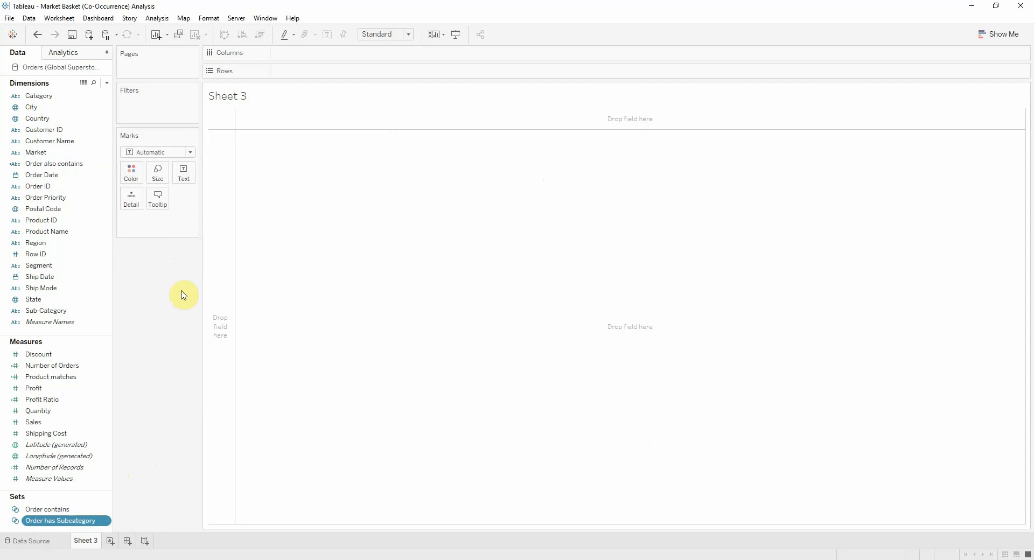
Build a treemap of sub-categories sized and colored by Number of Orders, labelled with names and counts.
{"action": "left_click", "coordinate": [46, 311]}
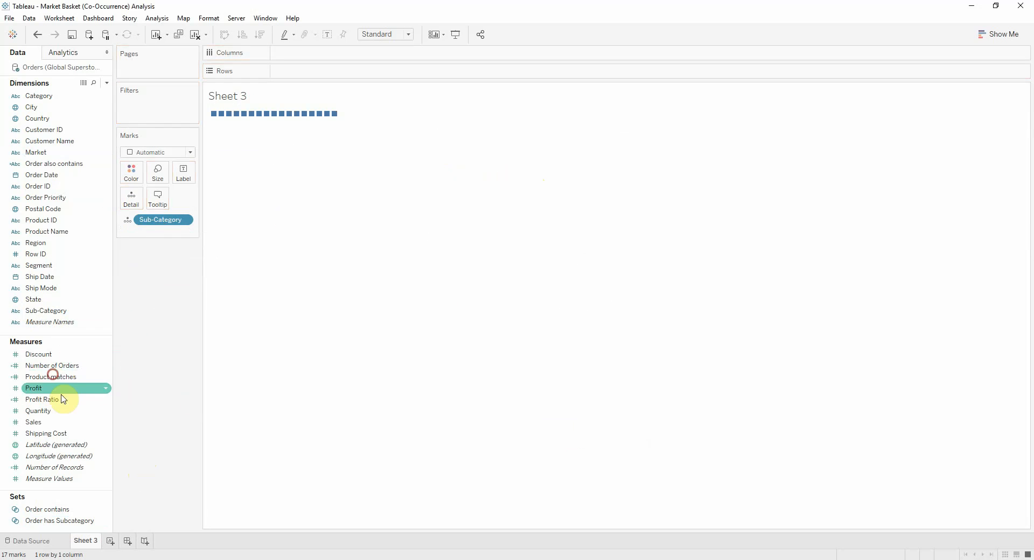
{"action": "left_click_drag", "start_coordinate": [52, 365], "coordinate": [131, 219]}
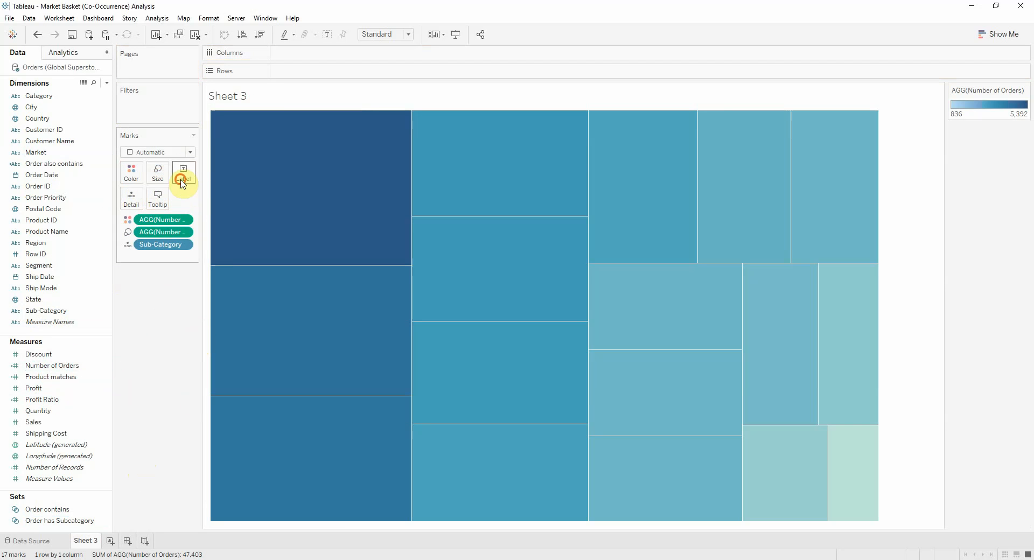
{"action": "left_click", "coordinate": [184, 172]}
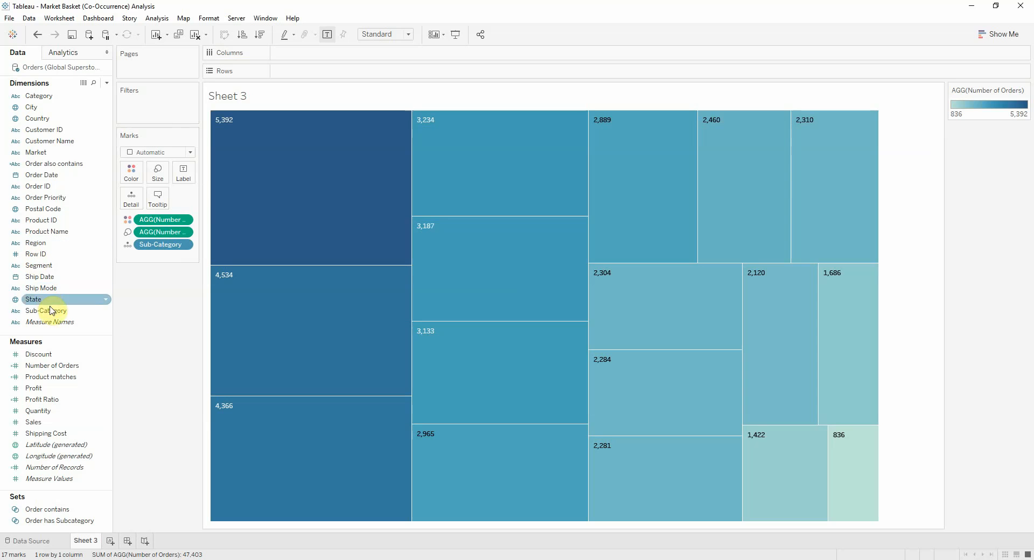
{"action": "left_click_drag", "start_coordinate": [47, 311], "coordinate": [183, 257]}
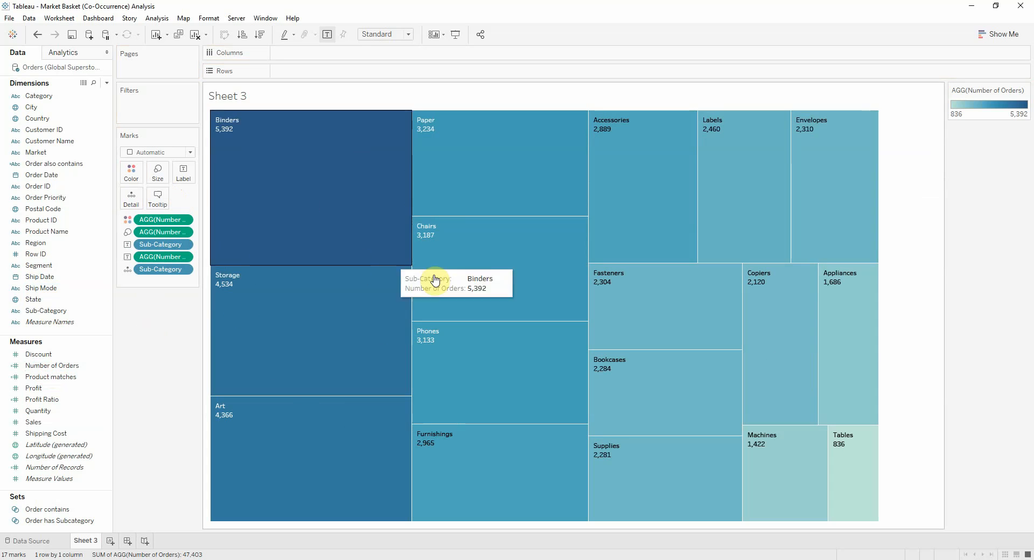
{"action": "mouse_move", "coordinate": [268, 206]}
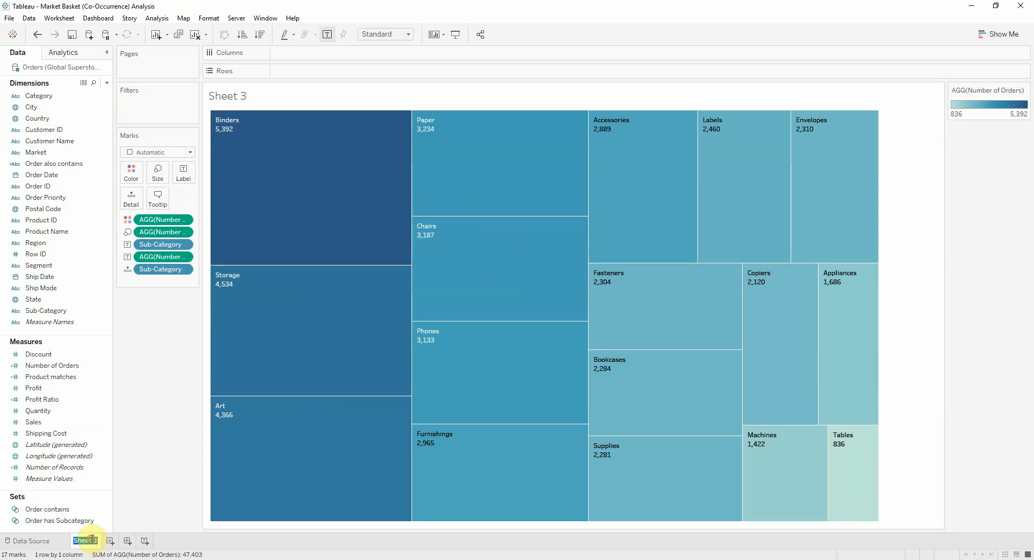
Rename the worksheet to Orders by Subcategory.
{"action": "double_click", "coordinate": [88, 541]}
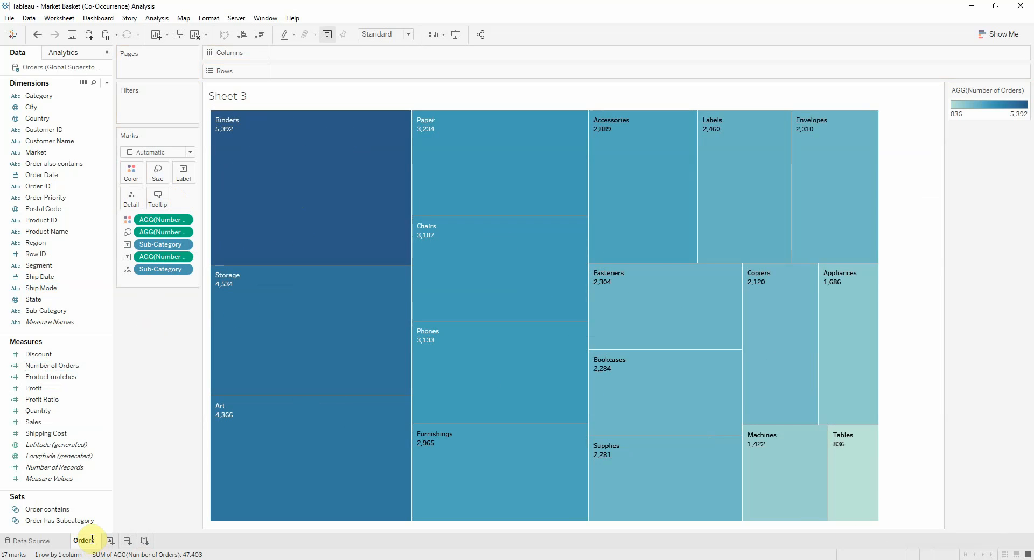
{"action": "type", "text": "Orders by Subcategory"}
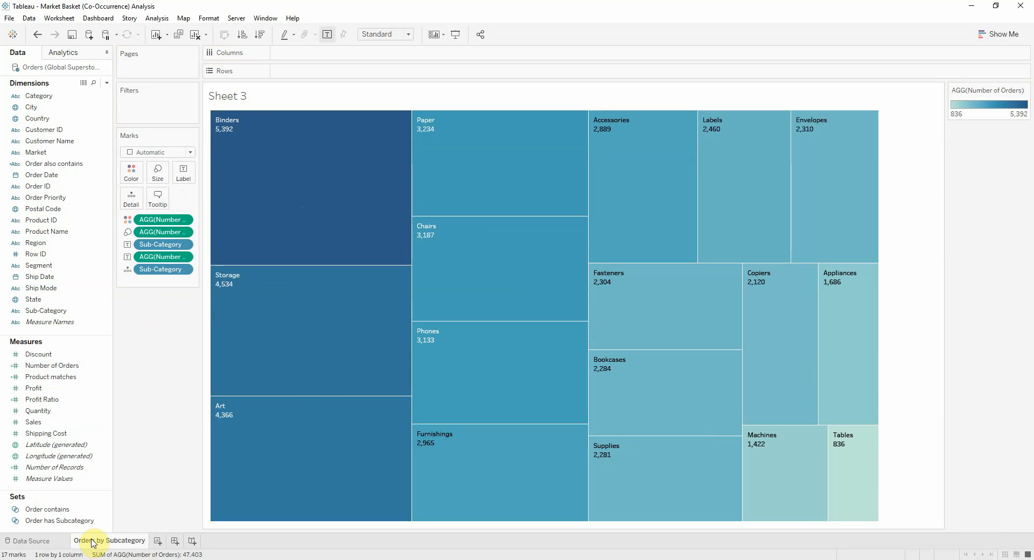
On a new sheet, put Order also contains on Rows with Number of Orders and Profit Ratio bars.
{"action": "left_click", "coordinate": [157, 541]}
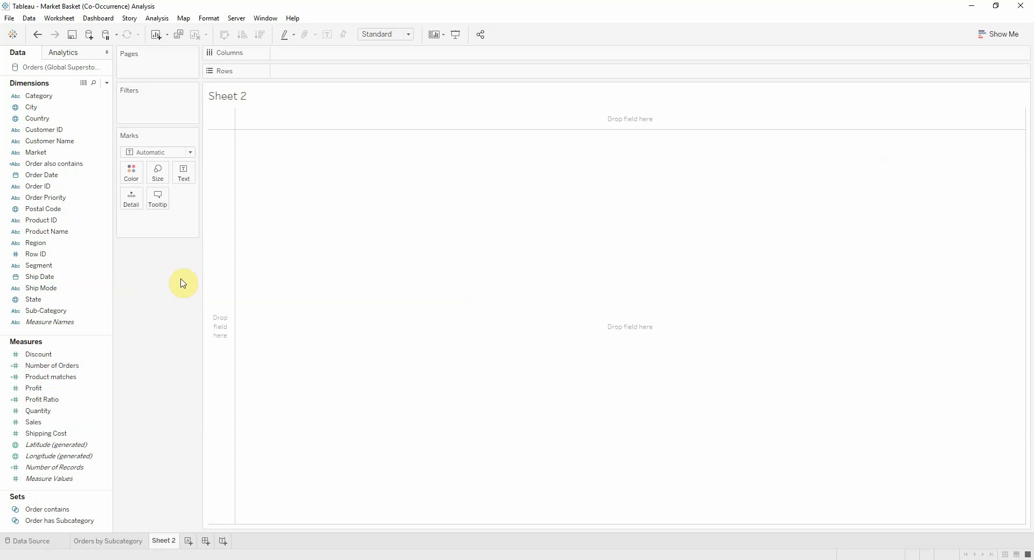
{"action": "left_click", "coordinate": [42, 400]}
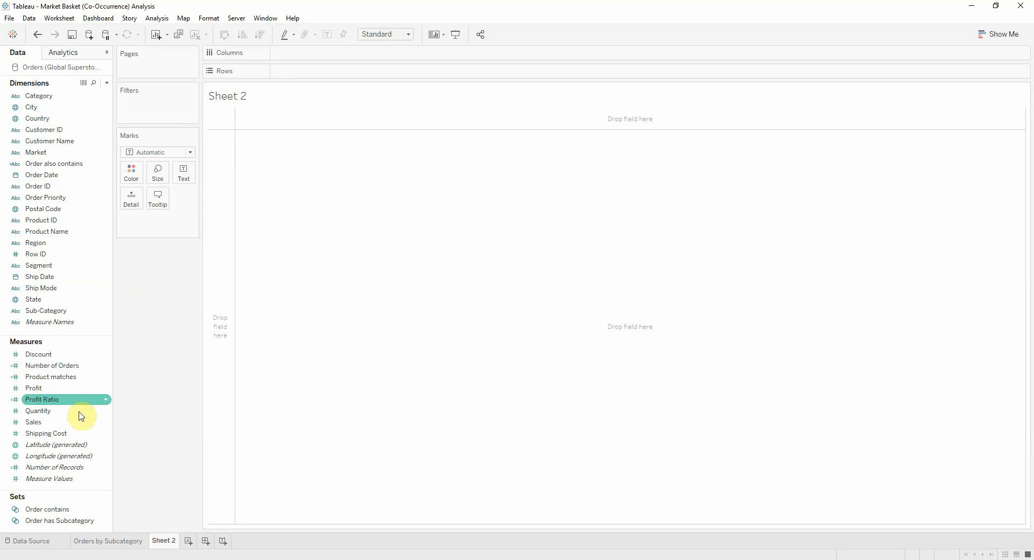
{"action": "mouse_move", "coordinate": [155, 321]}
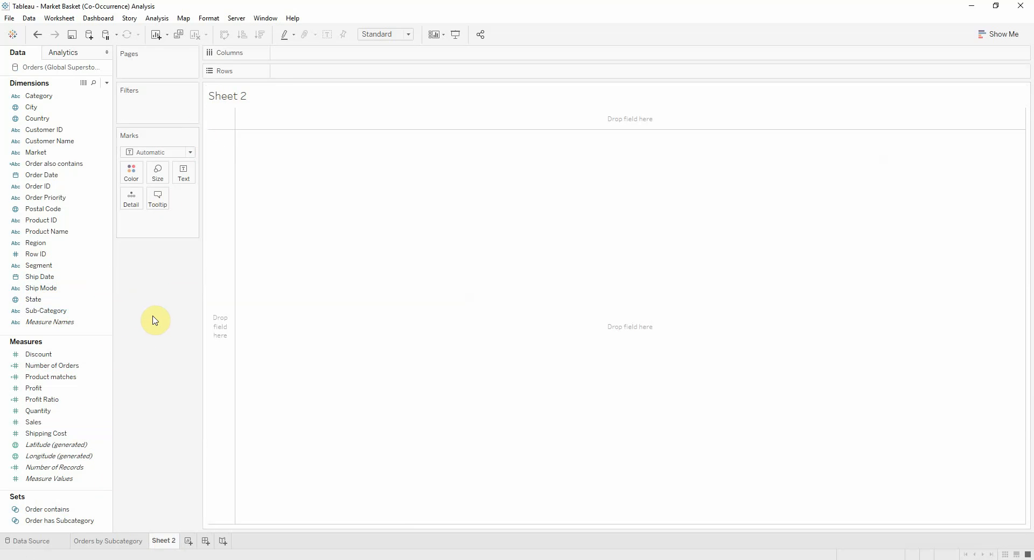
{"action": "mouse_move", "coordinate": [149, 442]}
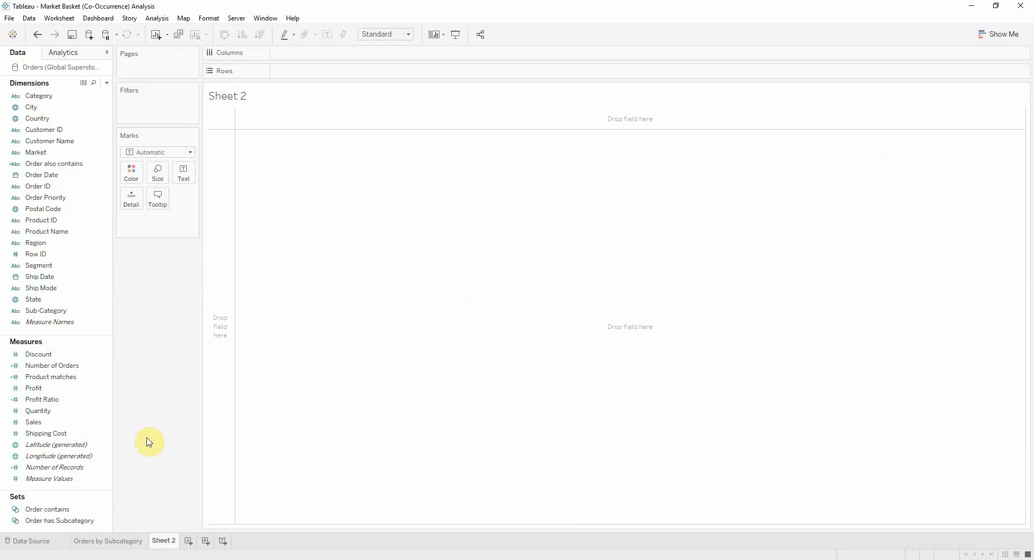
{"action": "left_click", "coordinate": [43, 209]}
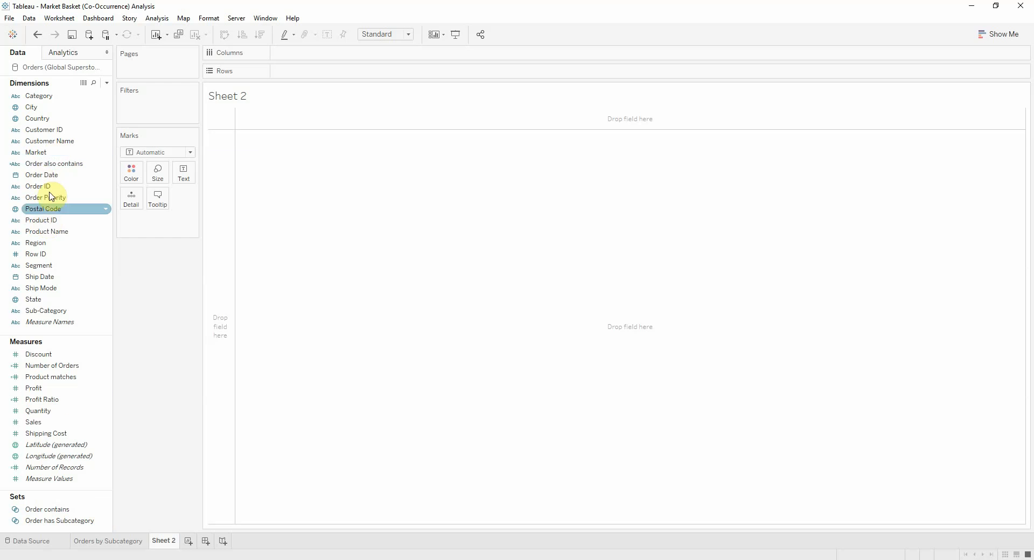
{"action": "left_click_drag", "start_coordinate": [54, 163], "coordinate": [311, 71]}
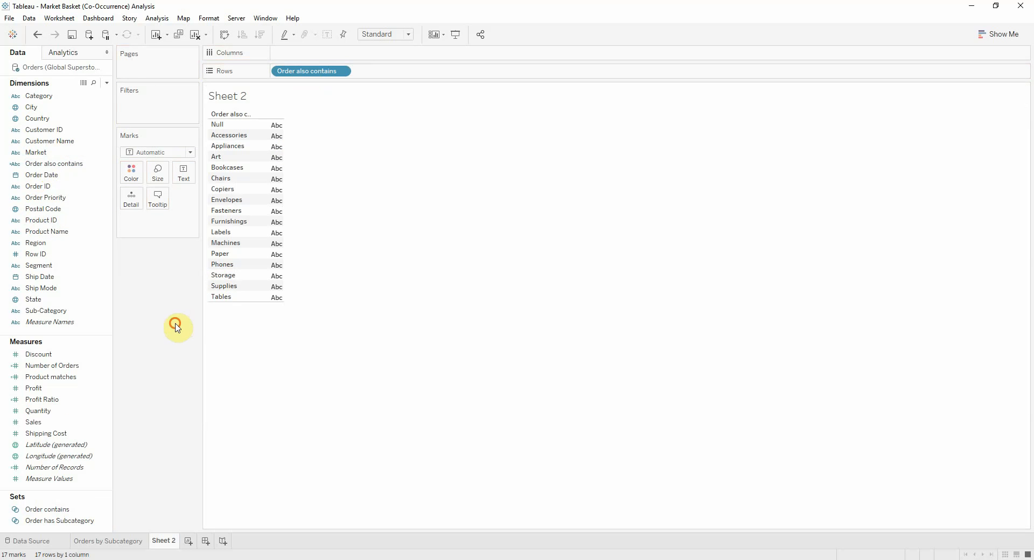
{"action": "left_click_drag", "start_coordinate": [52, 365], "coordinate": [323, 53]}
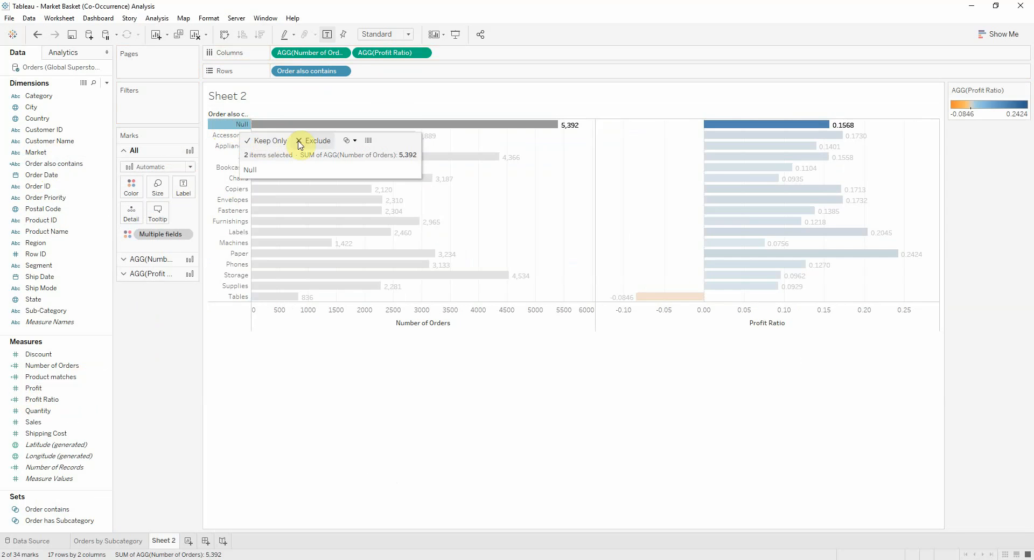
Exclude the Null row and filter the chart to the Order has Subcategory set.
{"action": "left_click", "coordinate": [317, 141]}
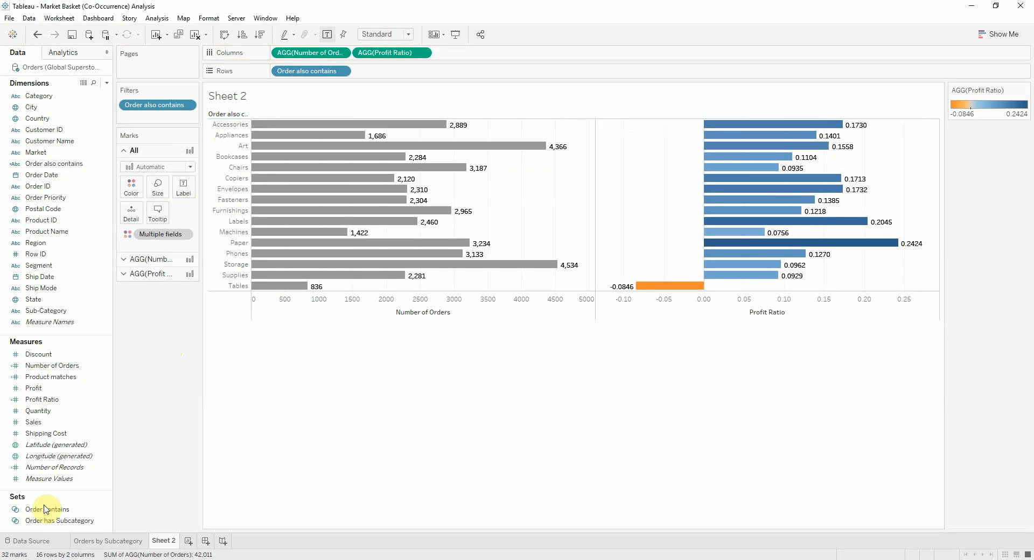
{"action": "left_click", "coordinate": [48, 522]}
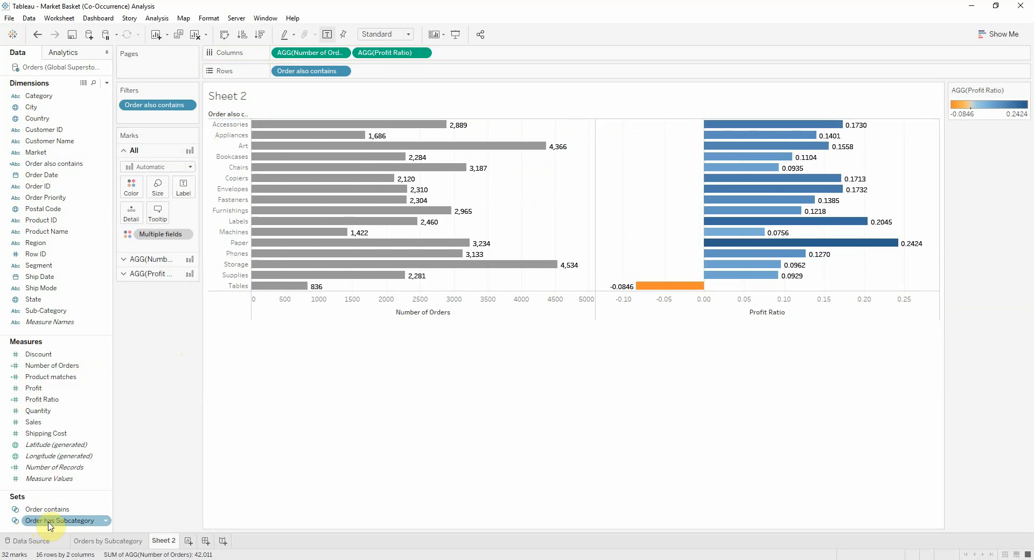
{"action": "left_click_drag", "start_coordinate": [50, 520], "coordinate": [157, 119]}
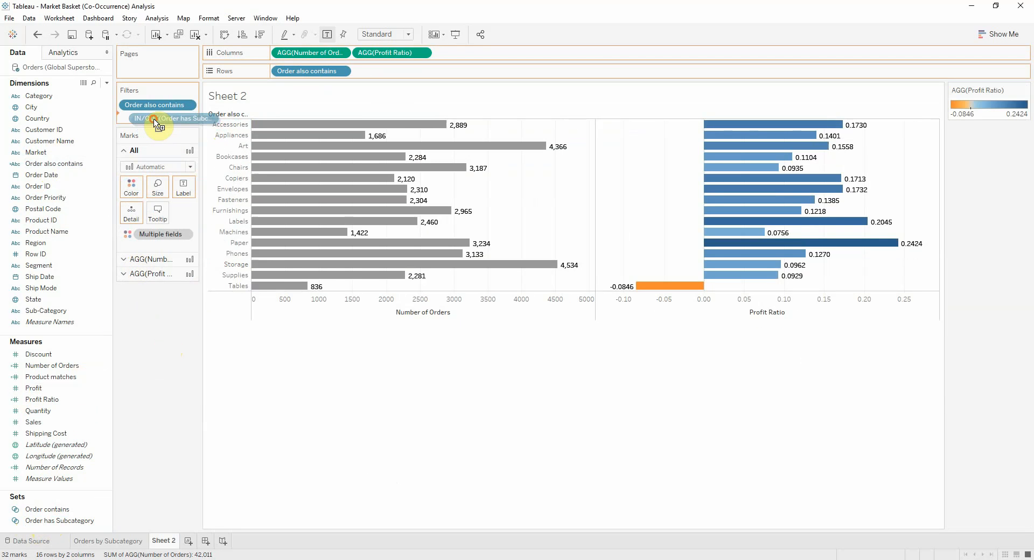
{"action": "left_click", "coordinate": [156, 119]}
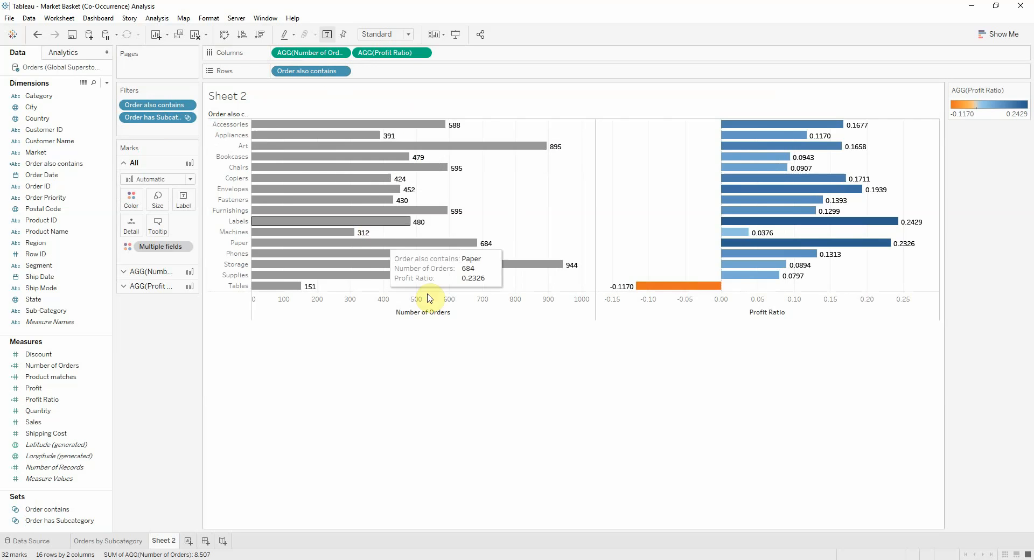
Sort the bars by descending order count and rename the sheet Orders with Selection.
{"action": "left_click", "coordinate": [457, 313]}
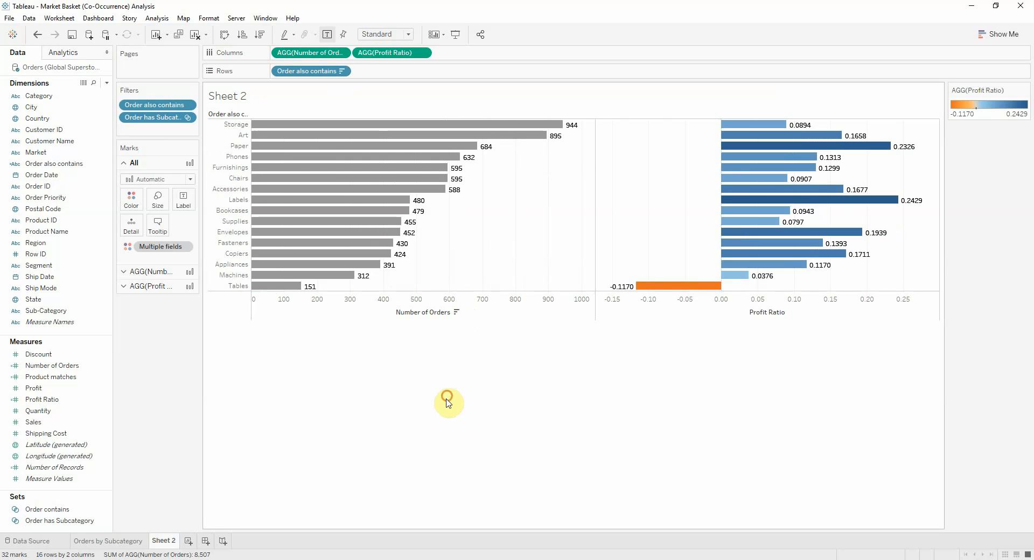
{"action": "mouse_move", "coordinate": [185, 529]}
{"action": "type", "text": "Orders with"}
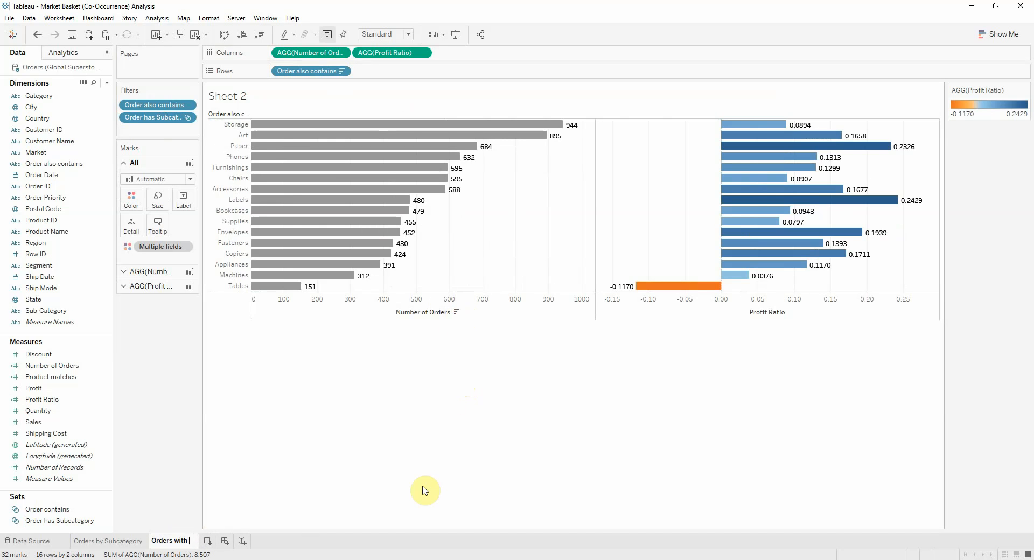
{"action": "double_click", "coordinate": [226, 96]}
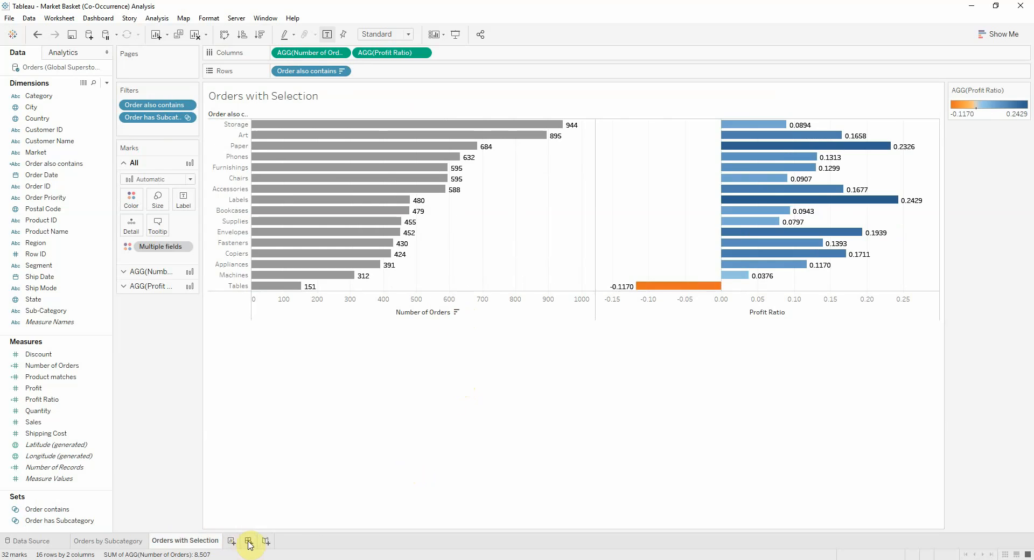
Create a dashboard named Market Basket and place the Orders by Subcategory treemap on it.
{"action": "left_click", "coordinate": [247, 541]}
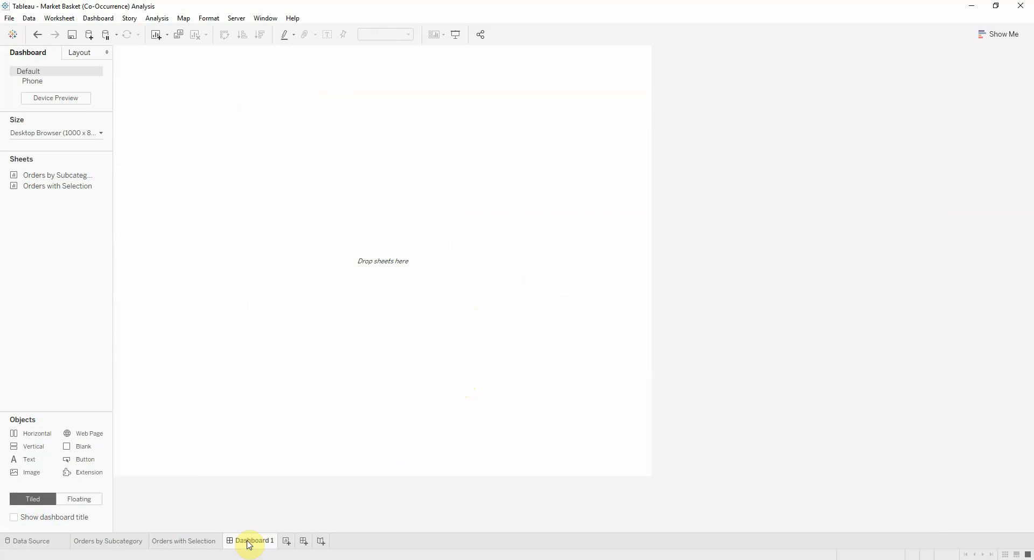
{"action": "double_click", "coordinate": [254, 541]}
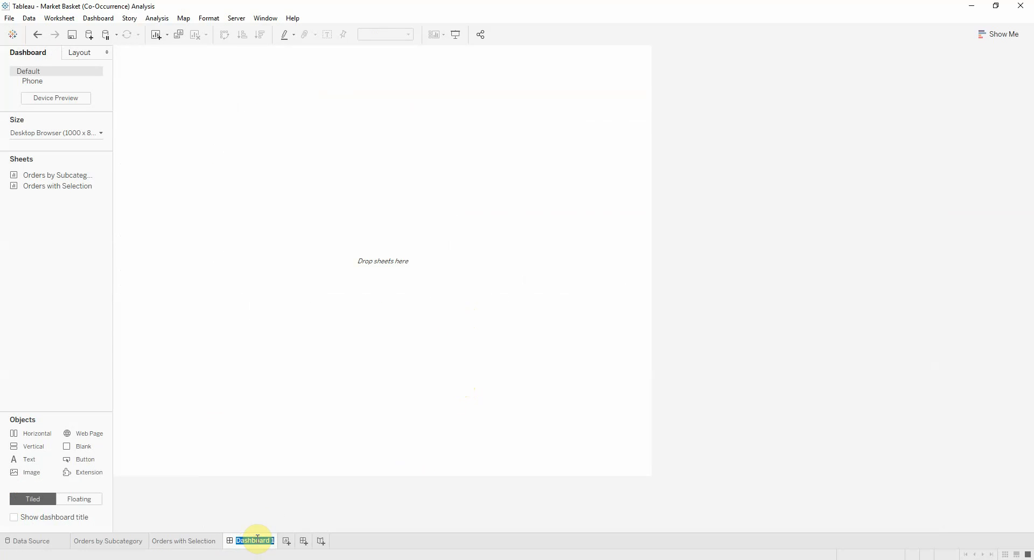
{"action": "type", "text": "Market Basket"}
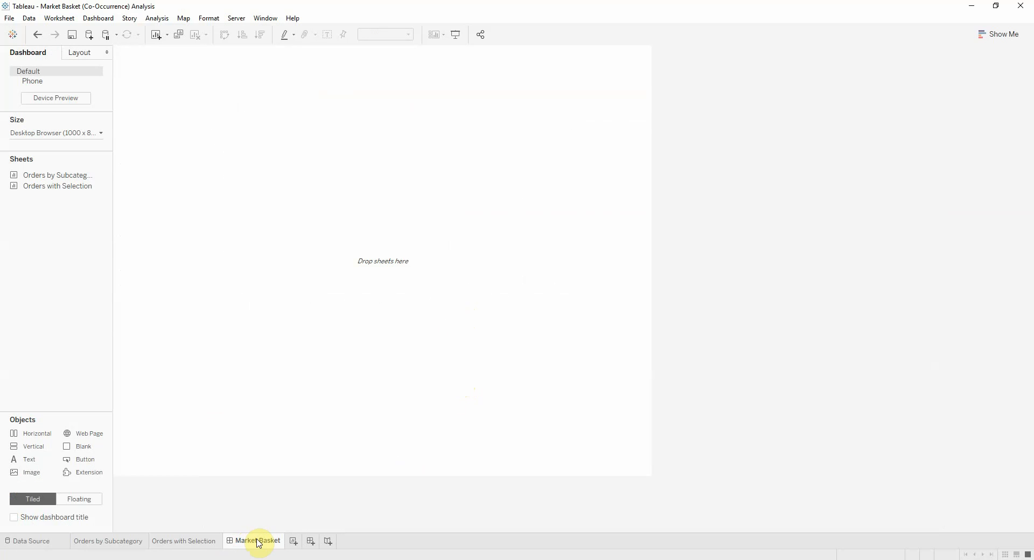
{"action": "mouse_move", "coordinate": [51, 182]}
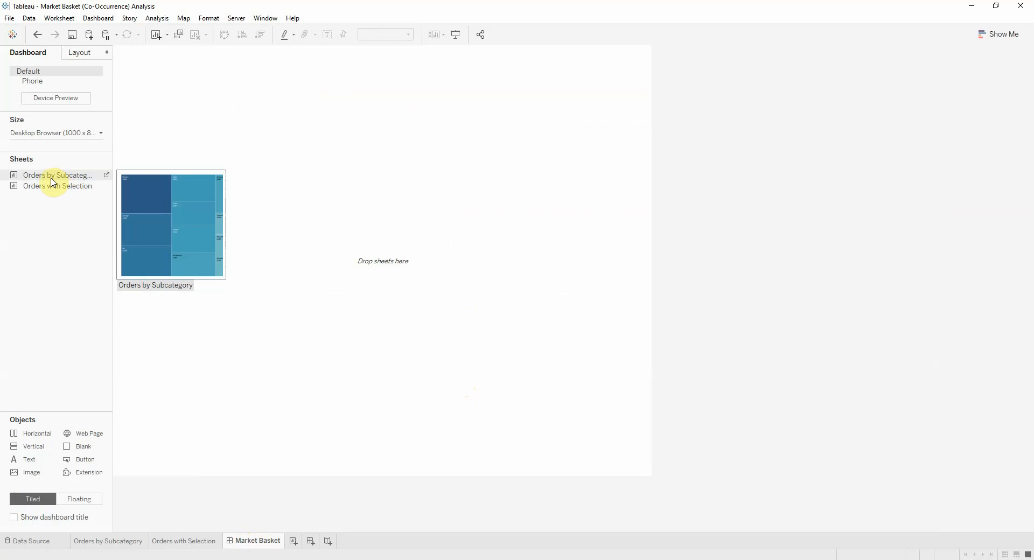
{"action": "left_click_drag", "start_coordinate": [56, 175], "coordinate": [316, 261]}
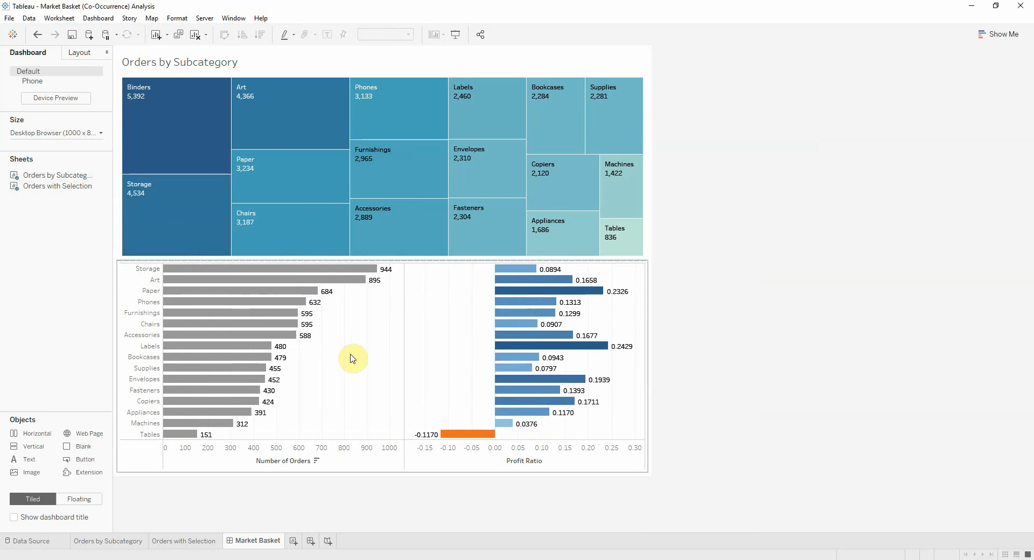
{"action": "mouse_move", "coordinate": [99, 18]}
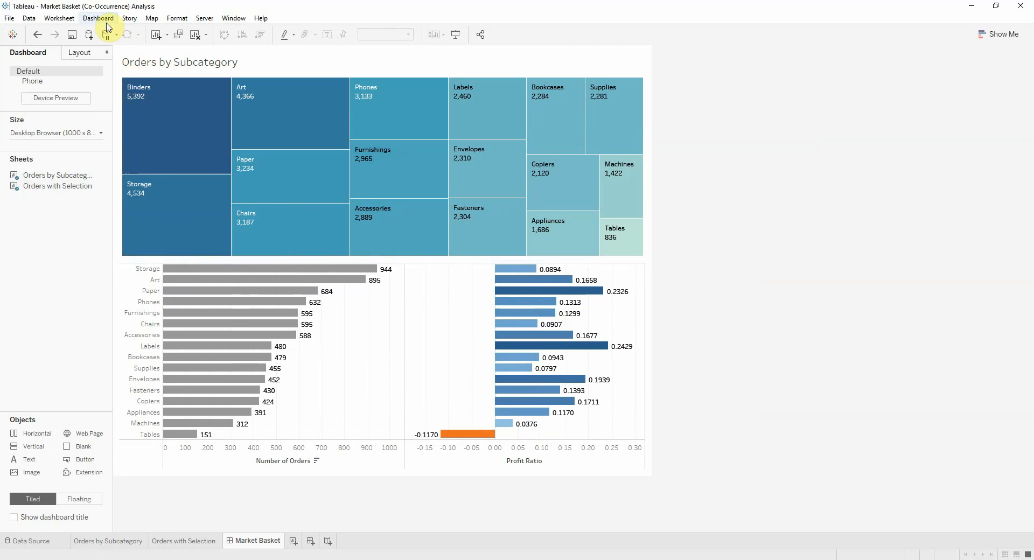
Create a Change Set Values action from Orders by Subcategory targeting Order contains, removing all values when cleared.
{"action": "left_click", "coordinate": [98, 19]}
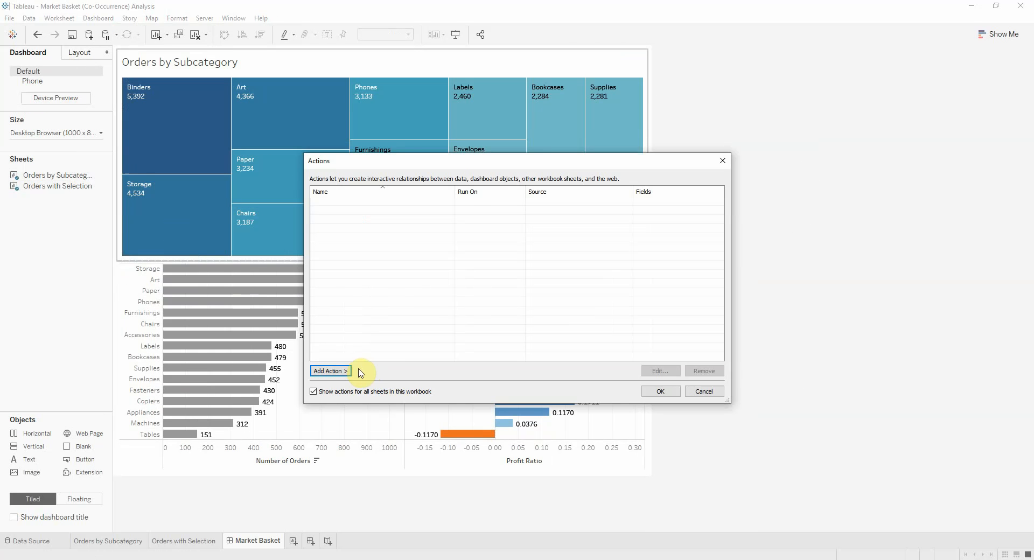
{"action": "left_click", "coordinate": [330, 372]}
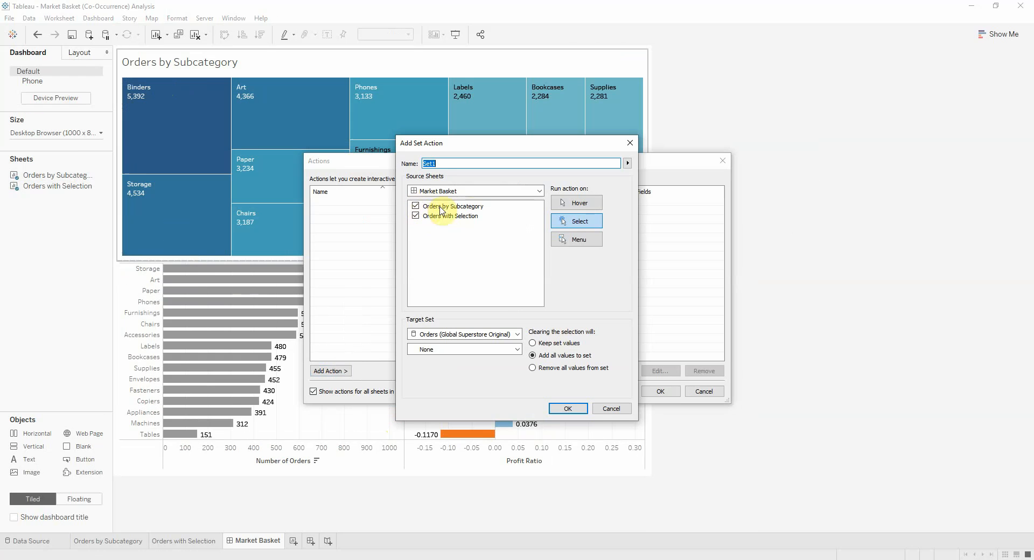
{"action": "left_click", "coordinate": [416, 217]}
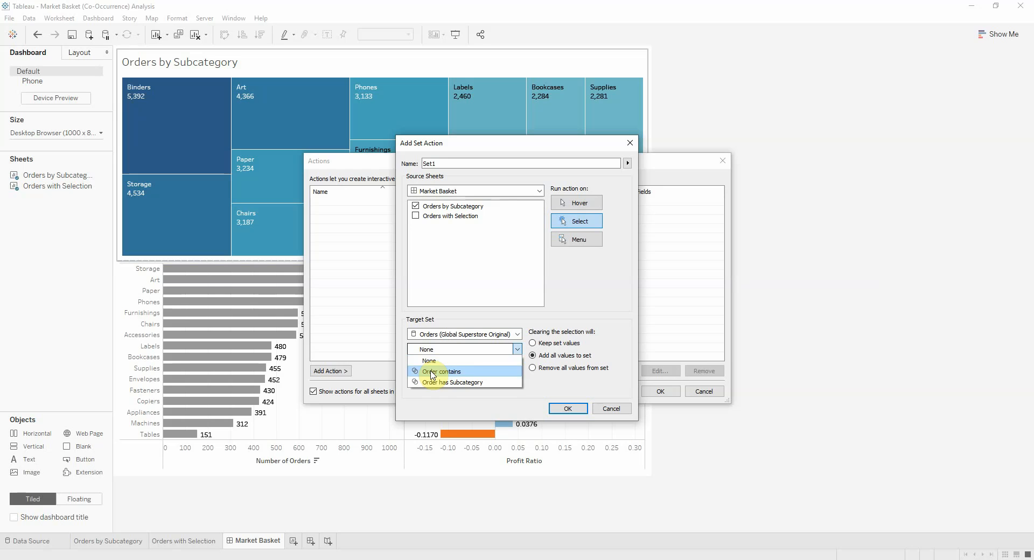
{"action": "left_click", "coordinate": [442, 372]}
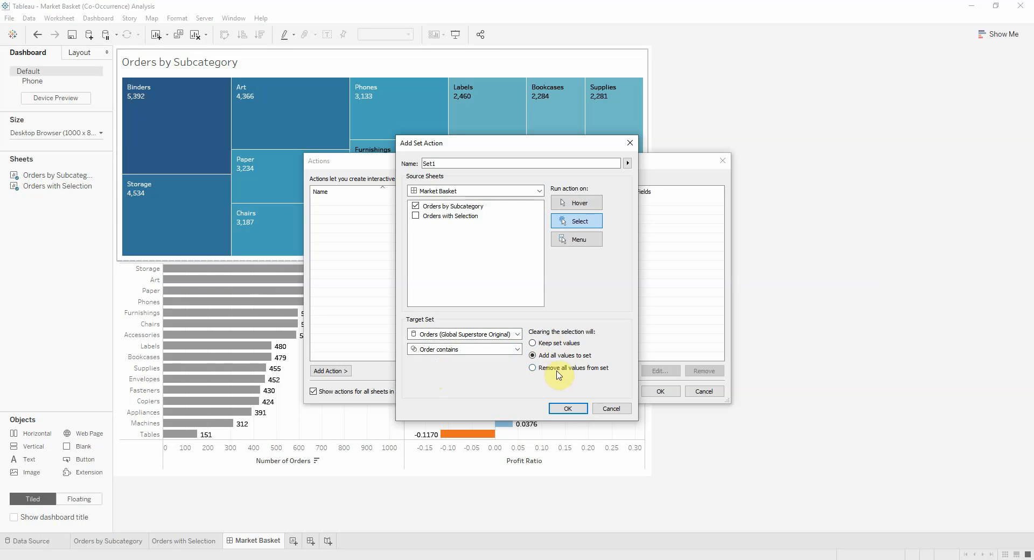
{"action": "left_click", "coordinate": [532, 369]}
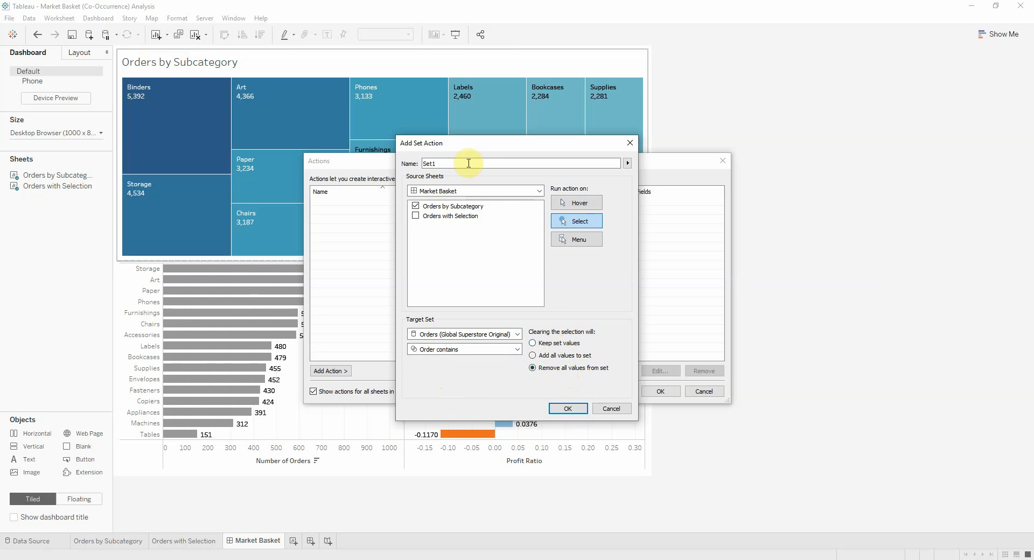
{"action": "type", "text": "Selec"}
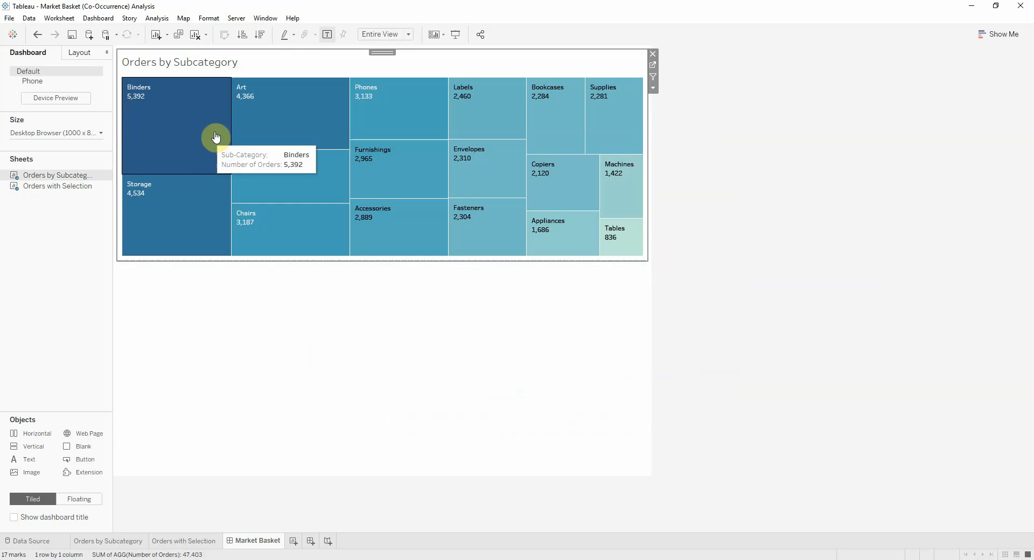
{"action": "left_click", "coordinate": [290, 108]}
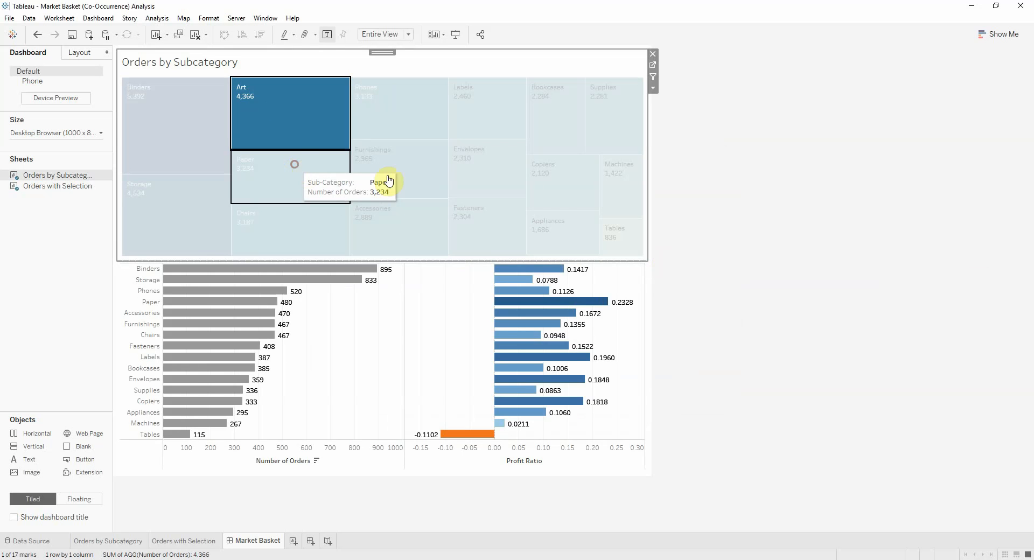
{"action": "left_click", "coordinate": [399, 108]}
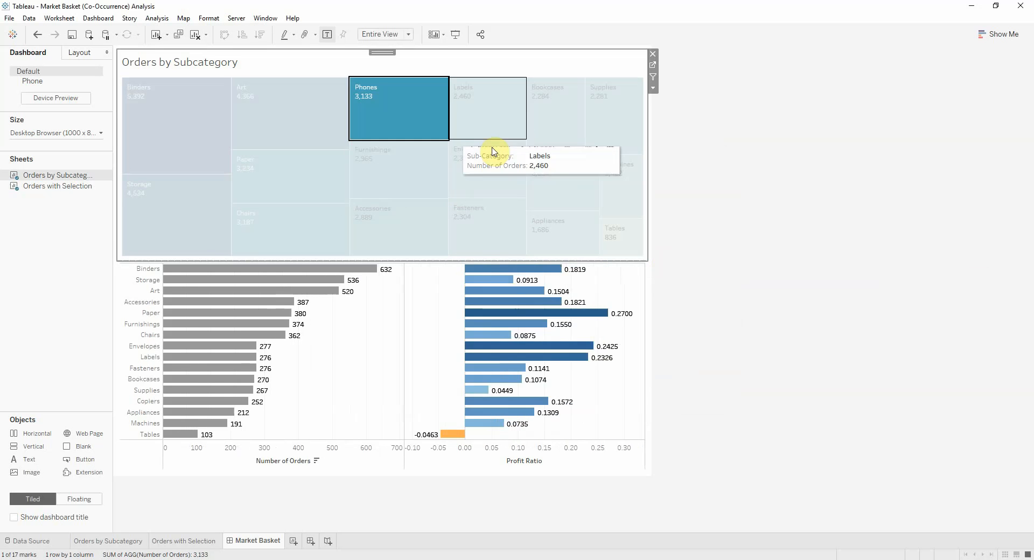
{"action": "left_click", "coordinate": [486, 108]}
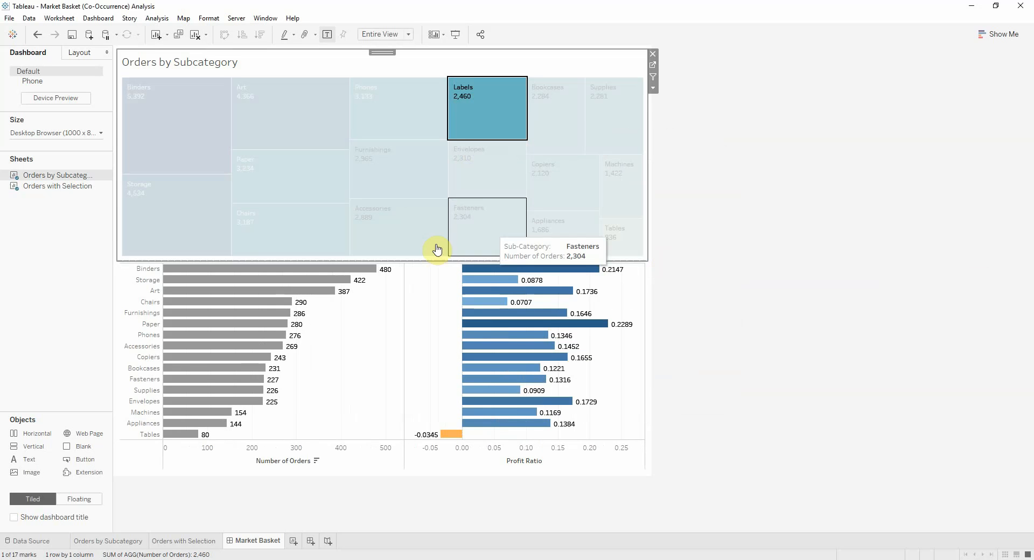
{"action": "mouse_move", "coordinate": [203, 276]}
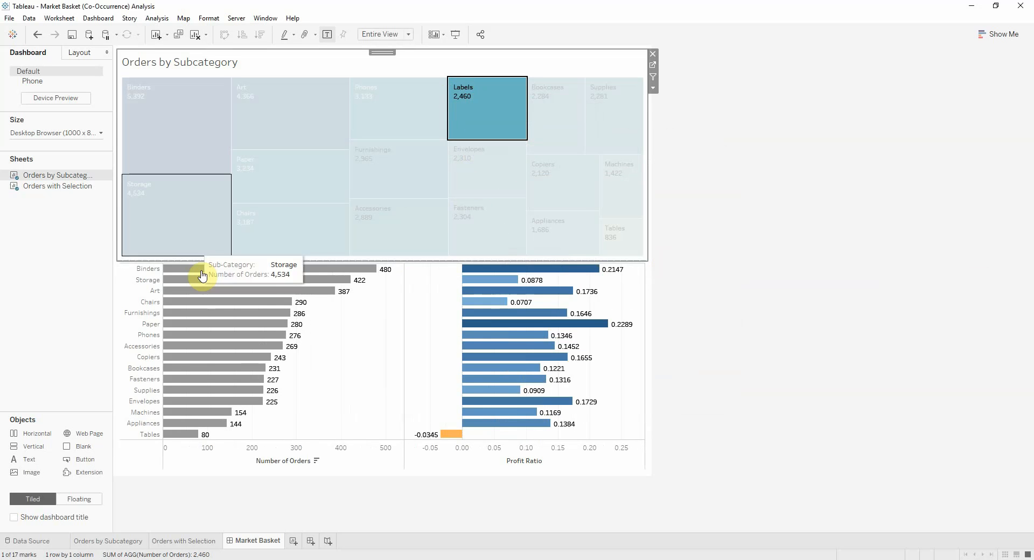
{"action": "mouse_move", "coordinate": [283, 287]}
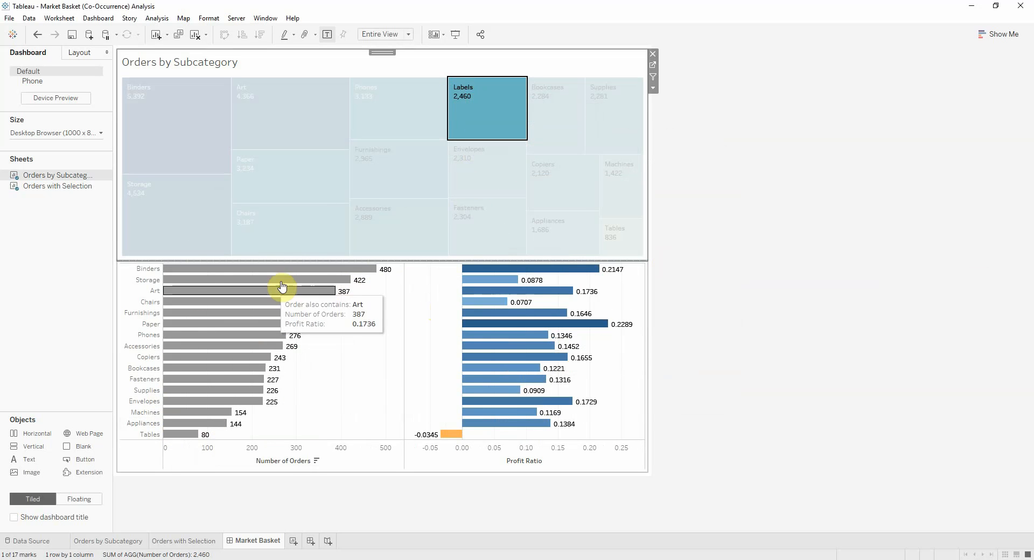
{"action": "mouse_move", "coordinate": [503, 198]}
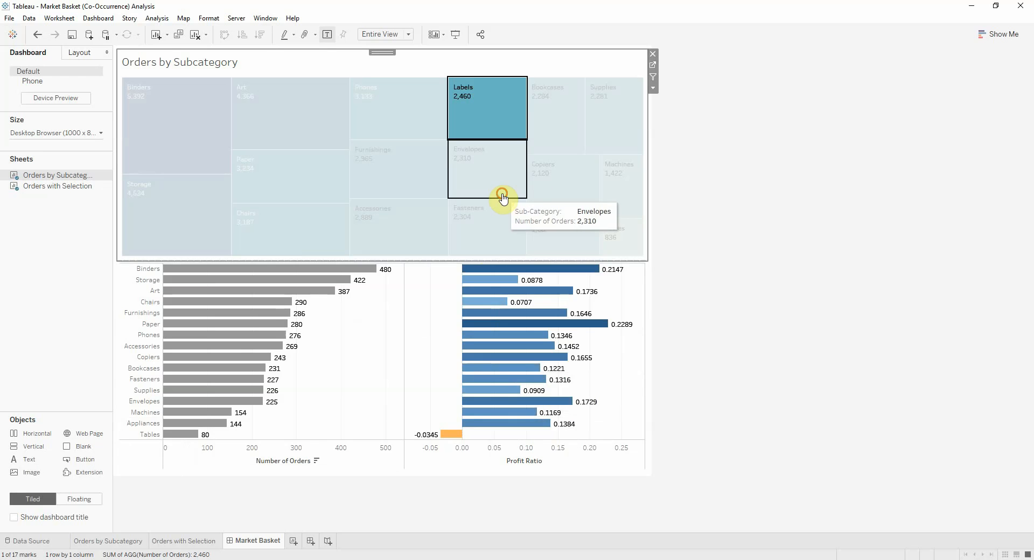
{"action": "left_click", "coordinate": [399, 227]}
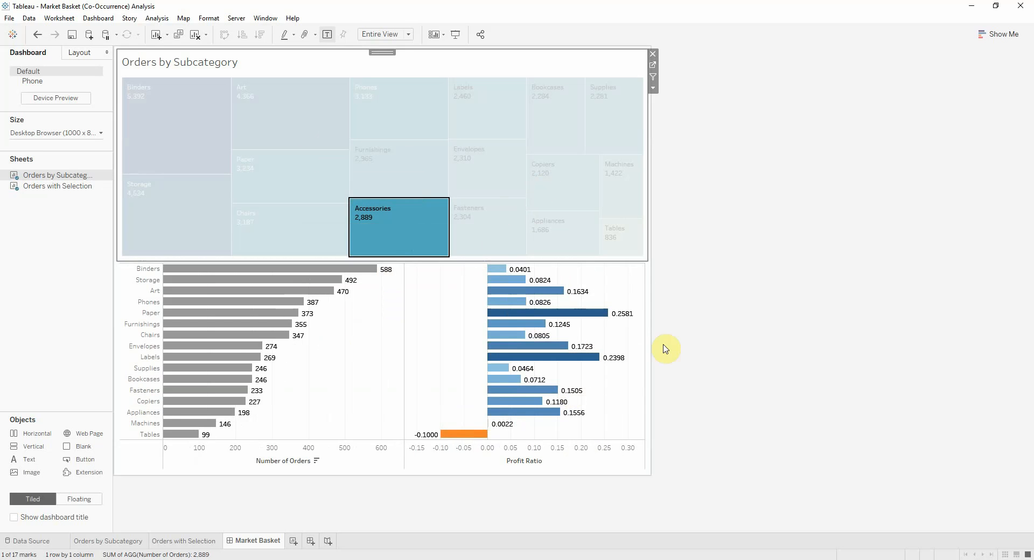
{"action": "mouse_move", "coordinate": [521, 71]}
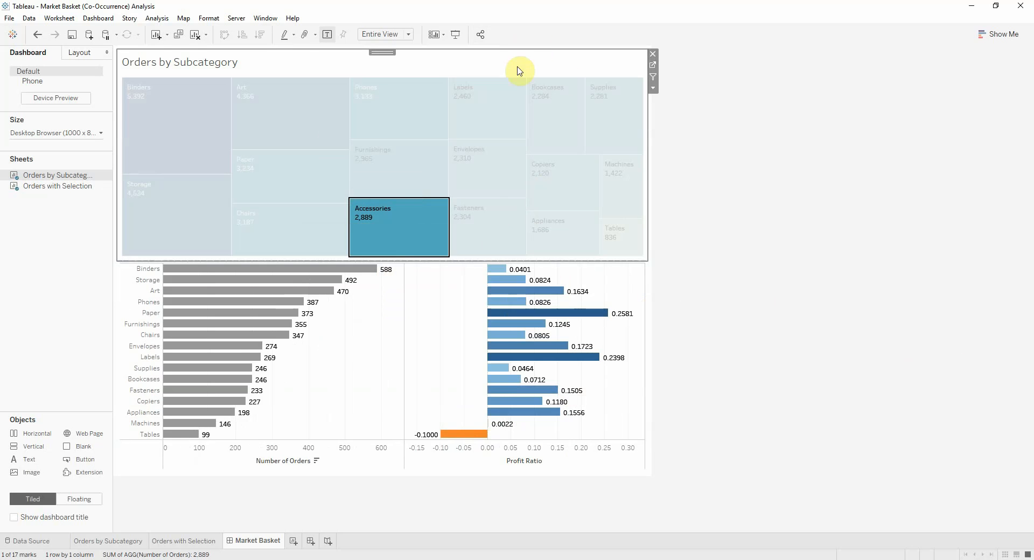
{"action": "mouse_move", "coordinate": [391, 247]}
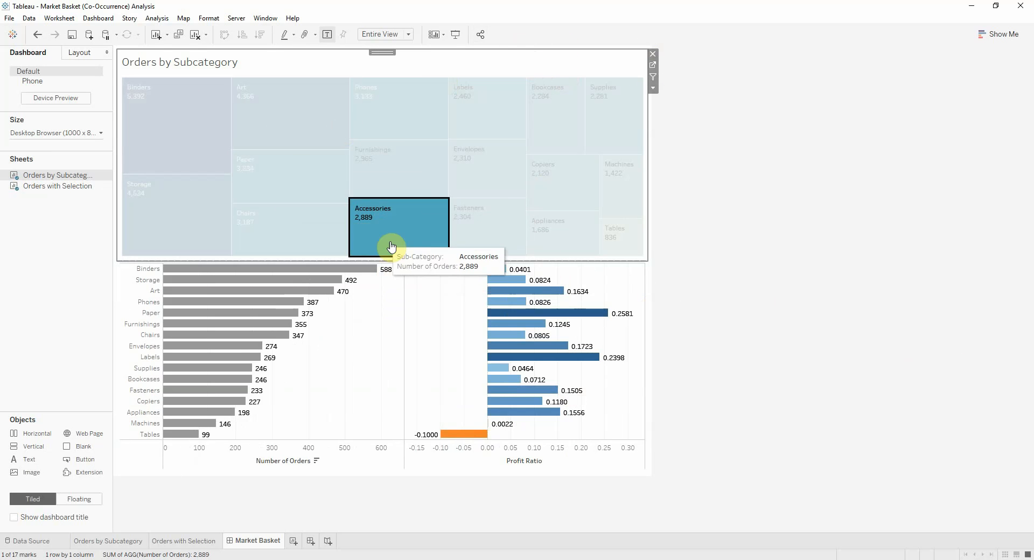
{"action": "left_click", "coordinate": [375, 214]}
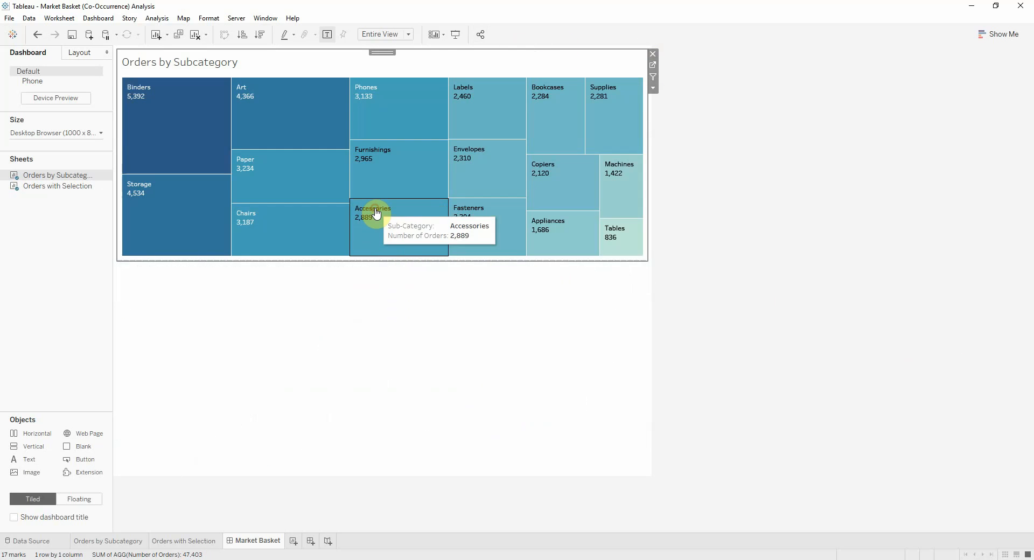
{"action": "mouse_move", "coordinate": [319, 191]}
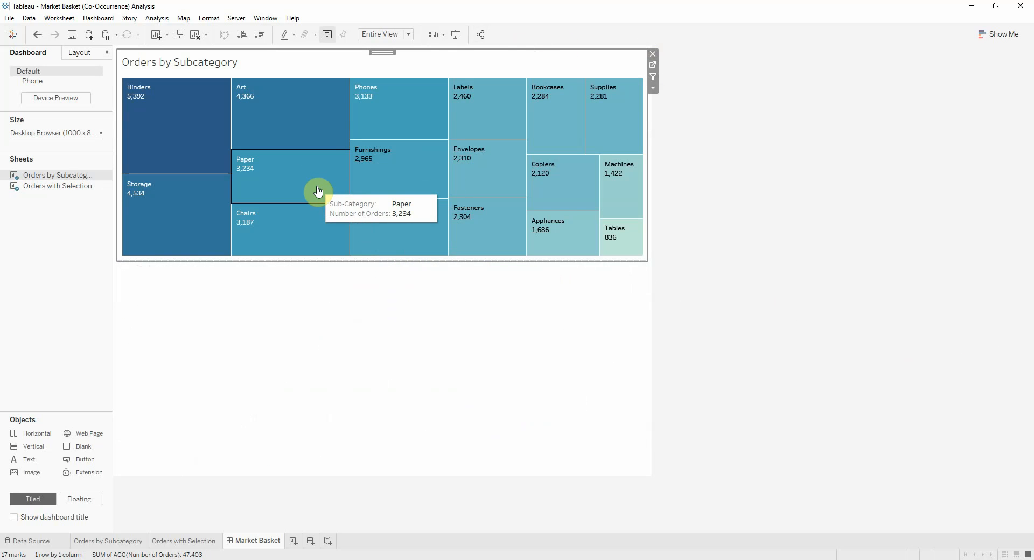